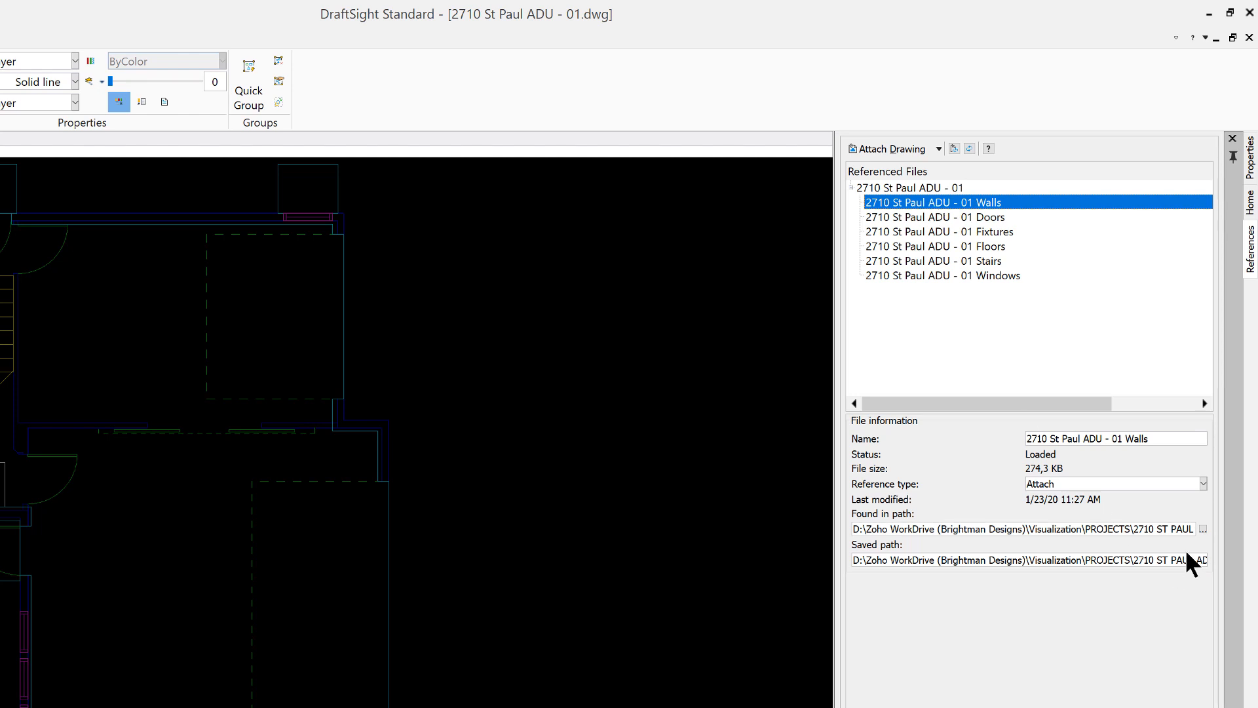
mouse_move(997, 562)
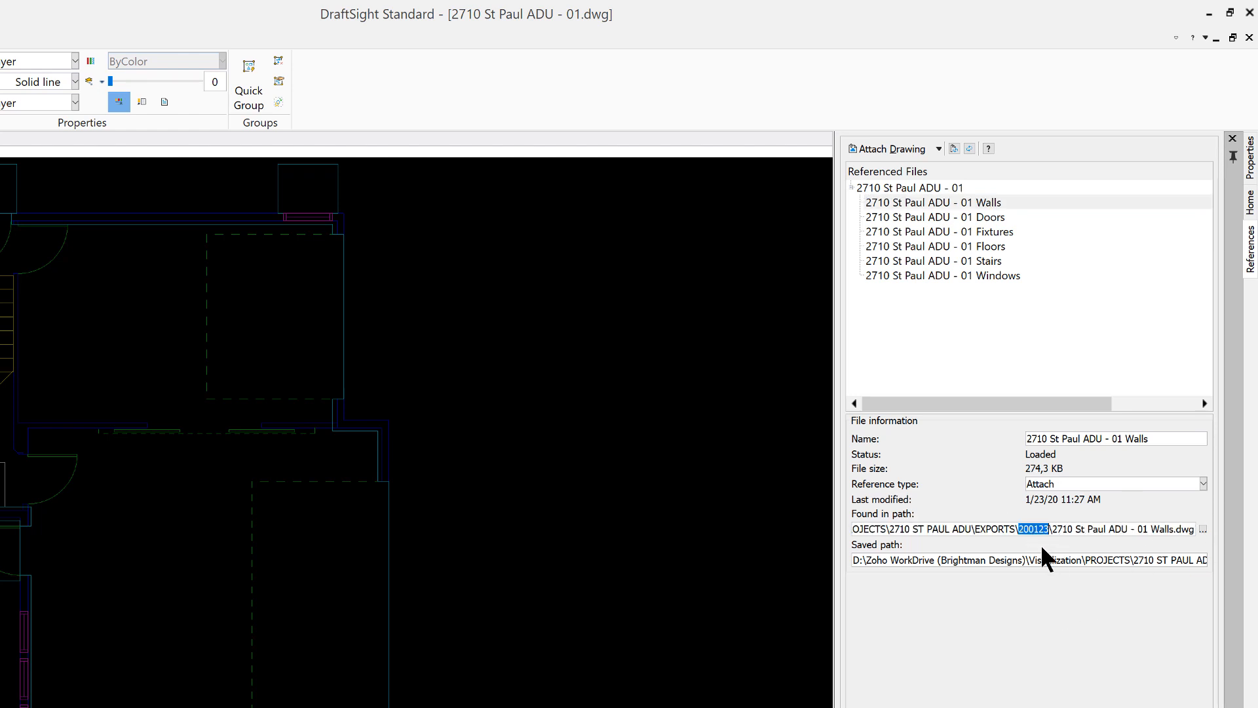
mouse_move(1040, 600)
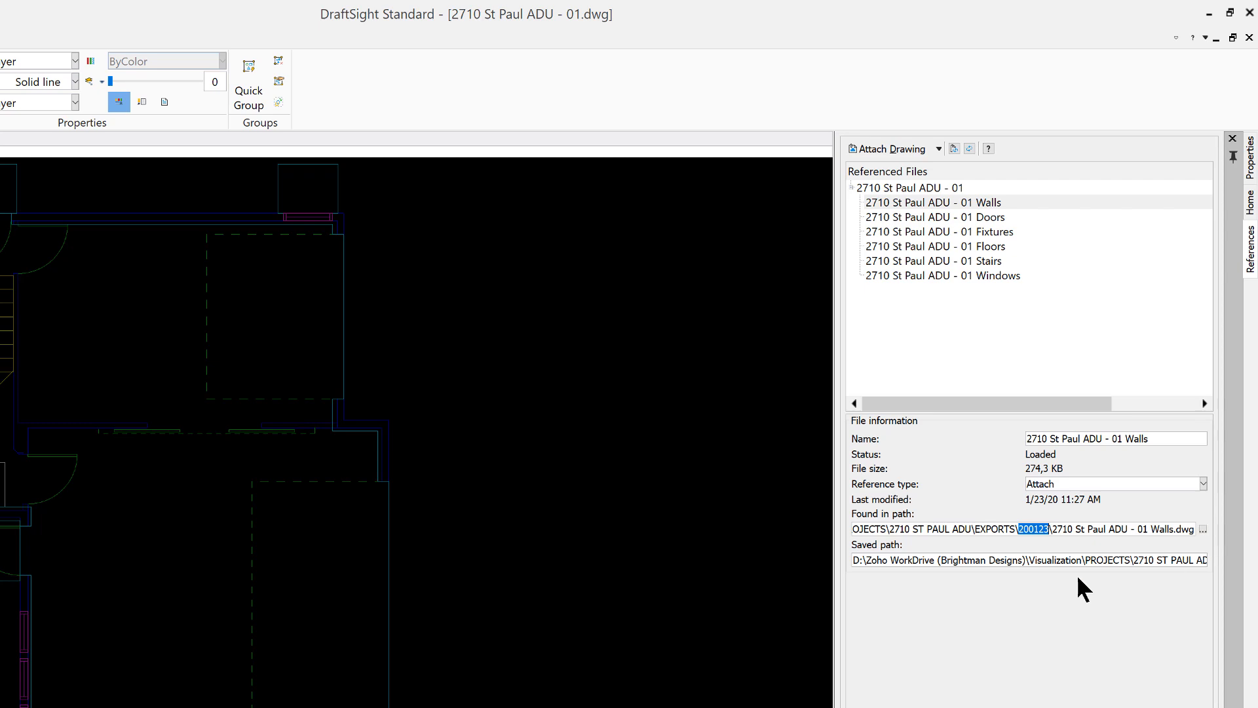
mouse_move(1192, 528)
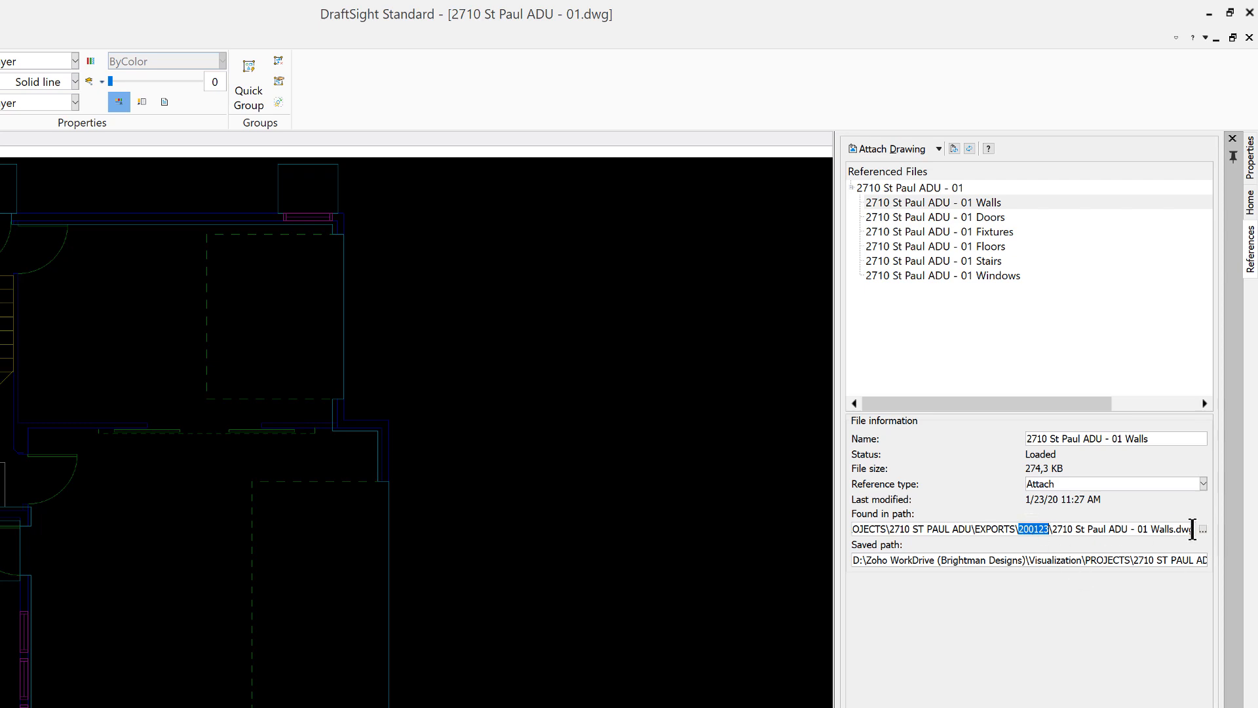
Browse for a new source file for the level 01 Walls reference
left_click(1204, 528)
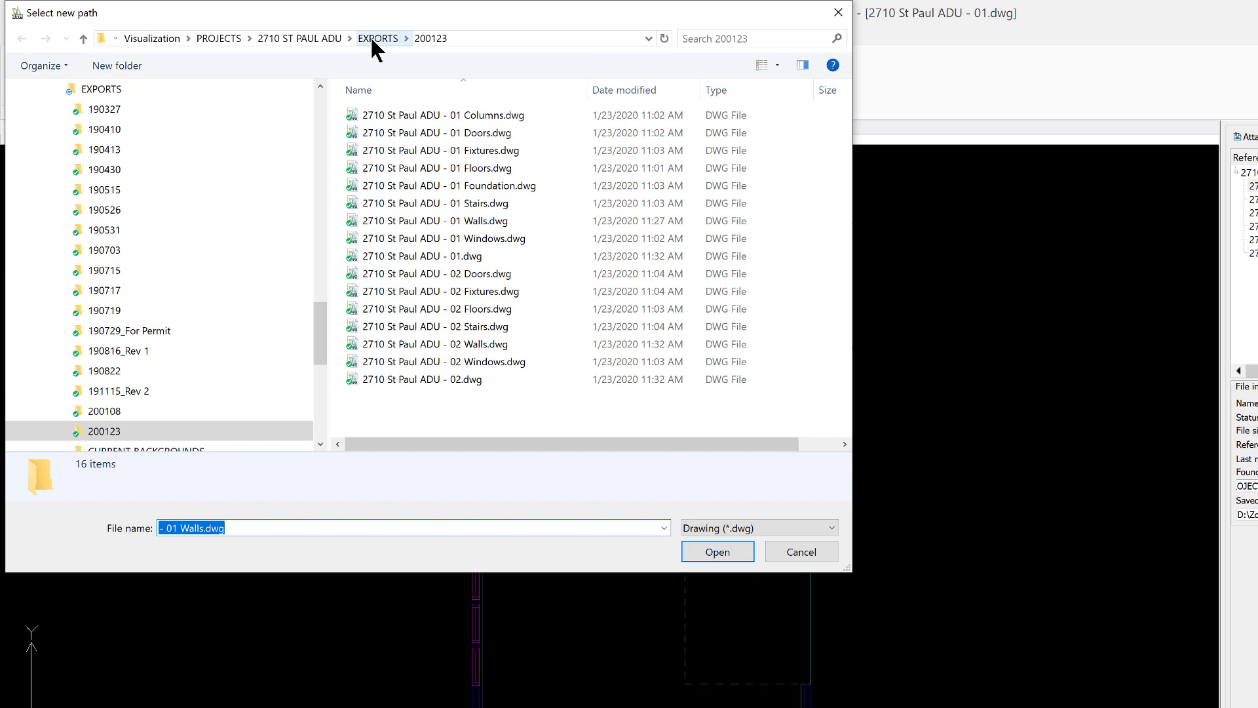
Repath the 01 Walls reference to its drawing in the CURRENT BACKGROUNDS folder and verify the path
left_click(378, 38)
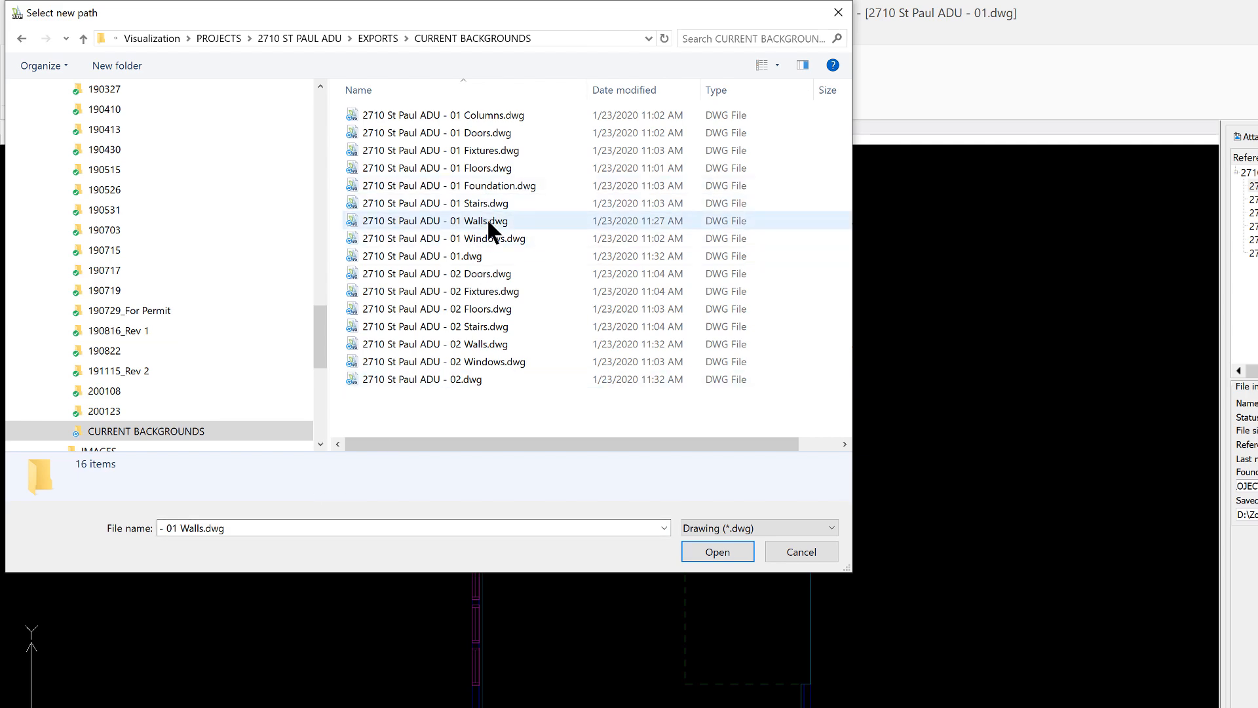
left_click(438, 220)
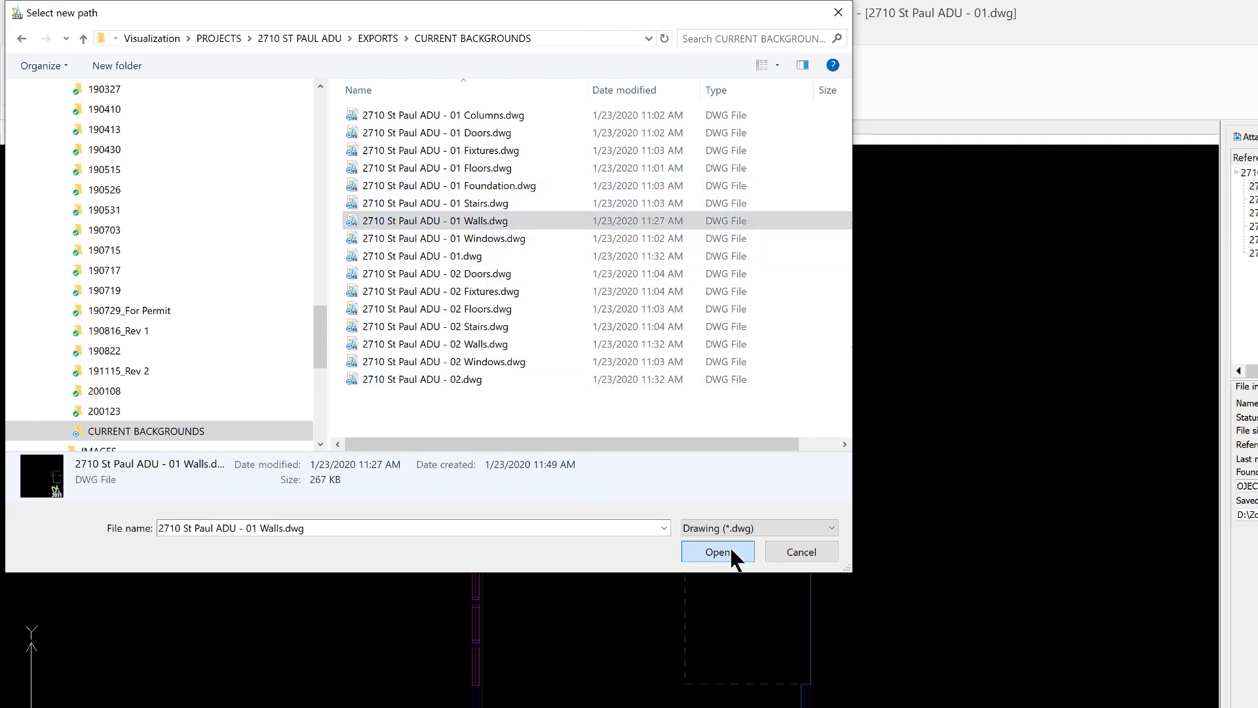
left_click(716, 552)
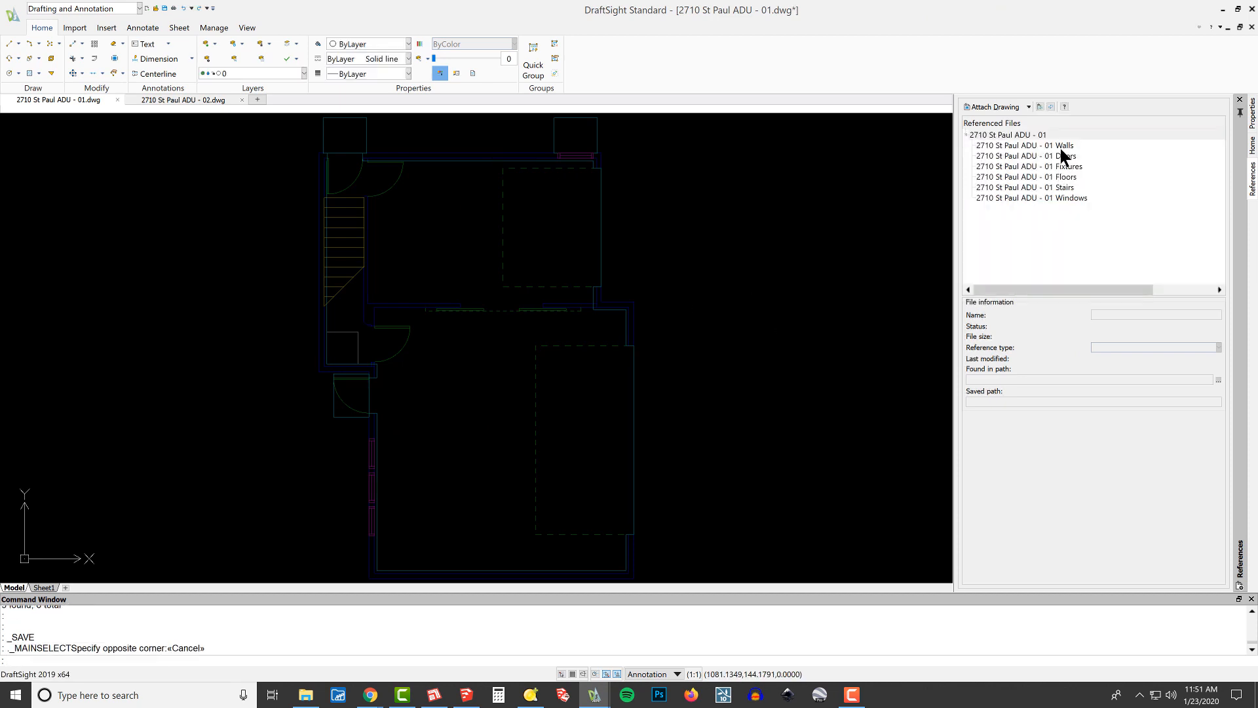
left_click(1025, 145)
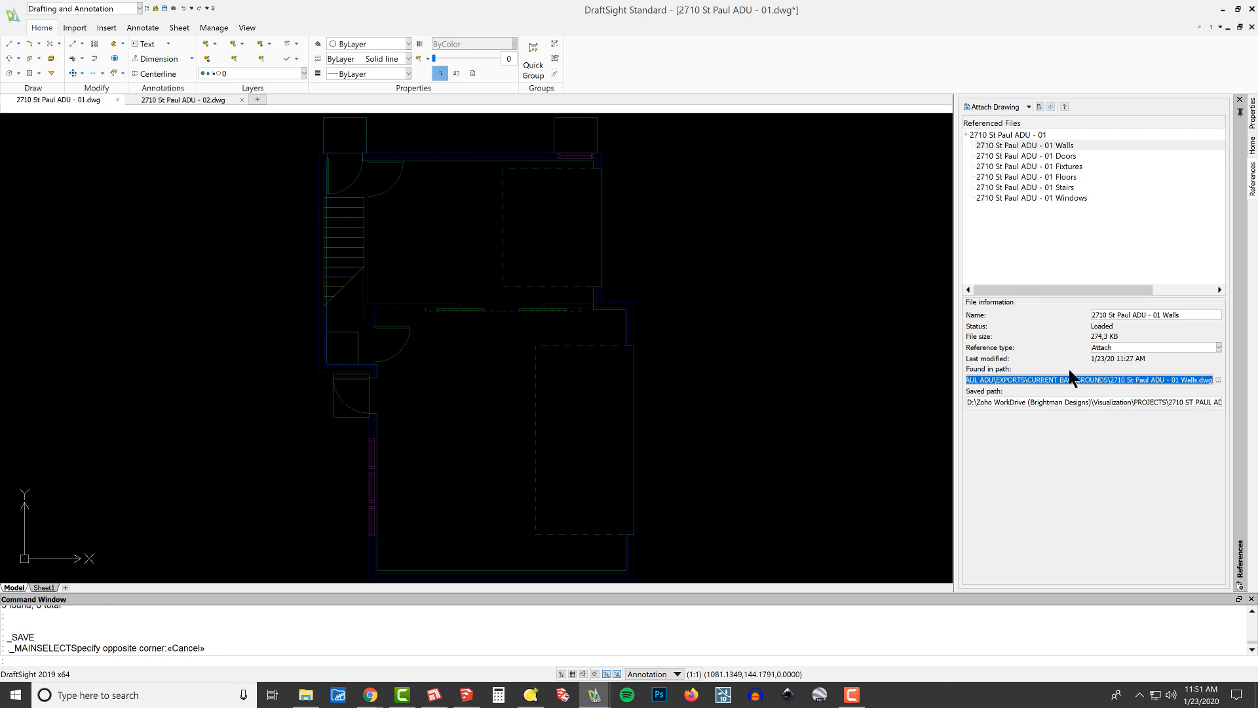
mouse_move(1115, 456)
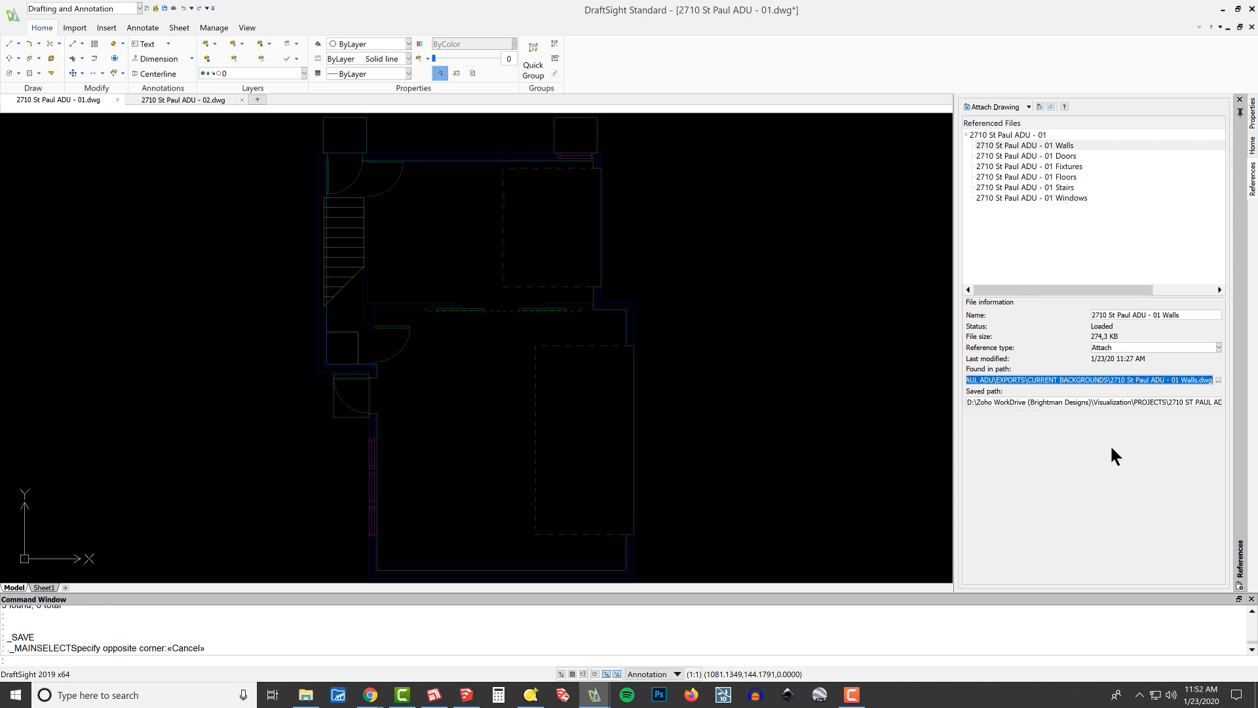
left_click(1028, 155)
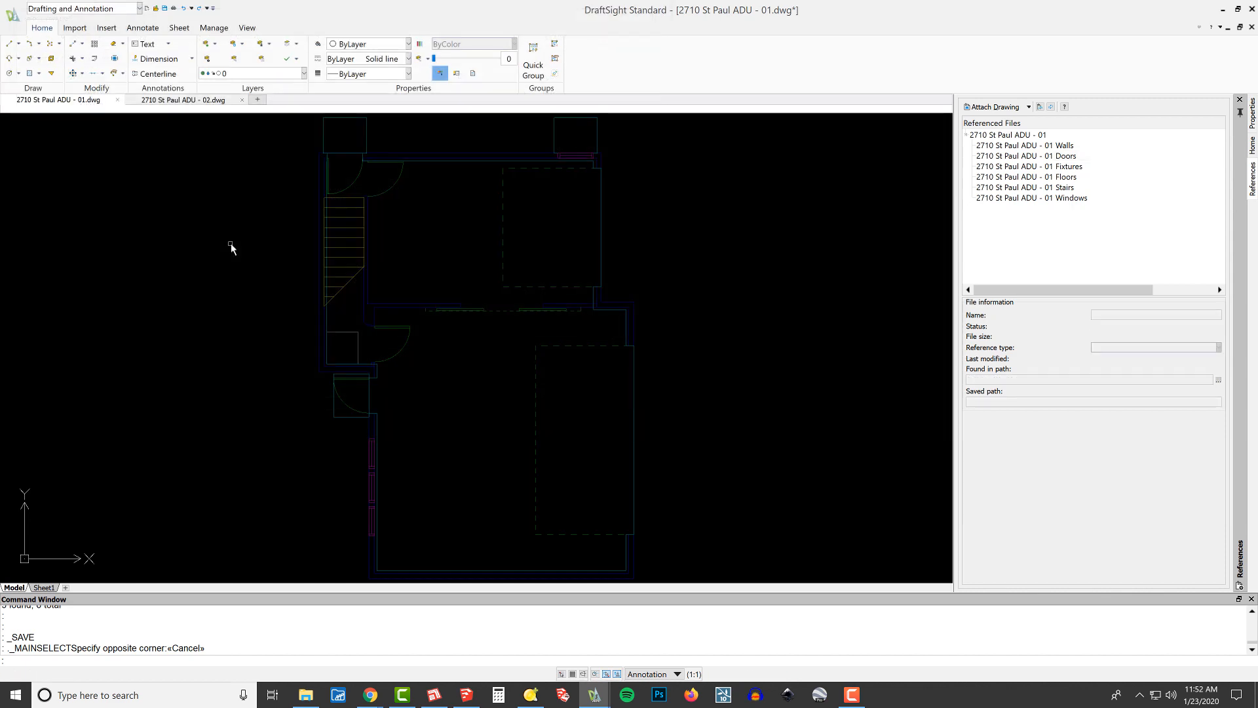
Repath the 01 Fixtures reference to its drawing in the CURRENT BACKGROUNDS folder
left_click(1030, 167)
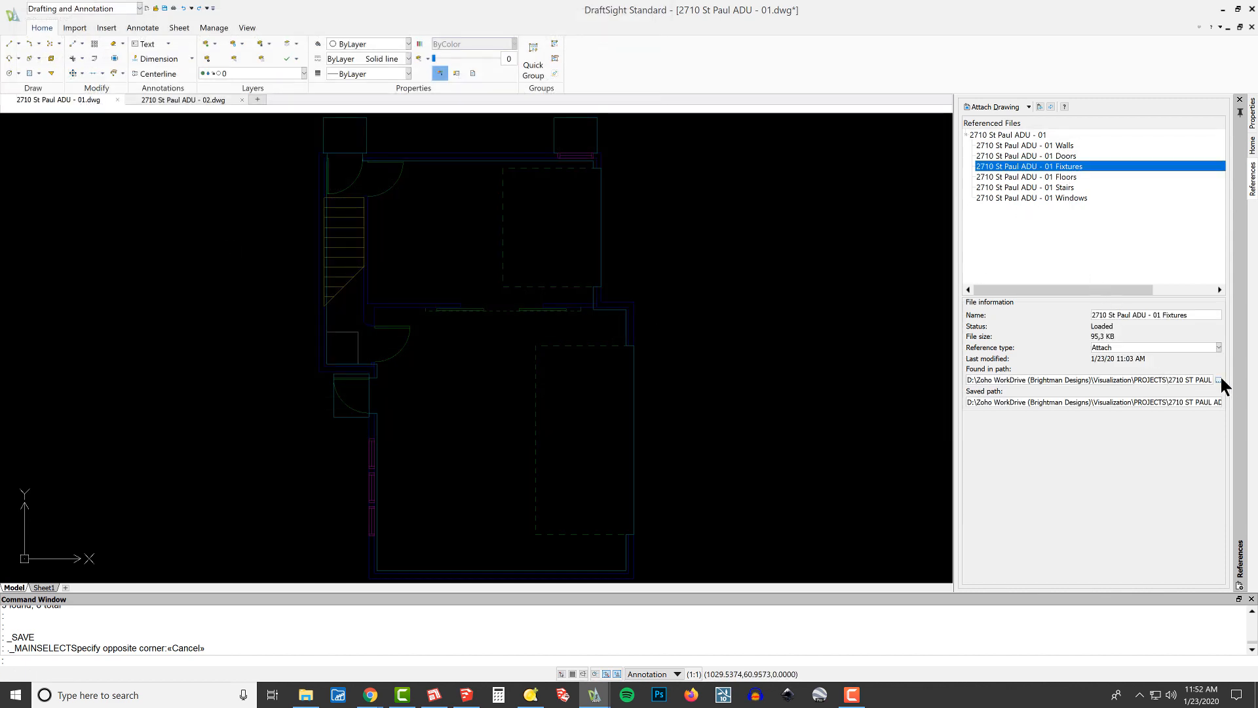
left_click(1217, 380)
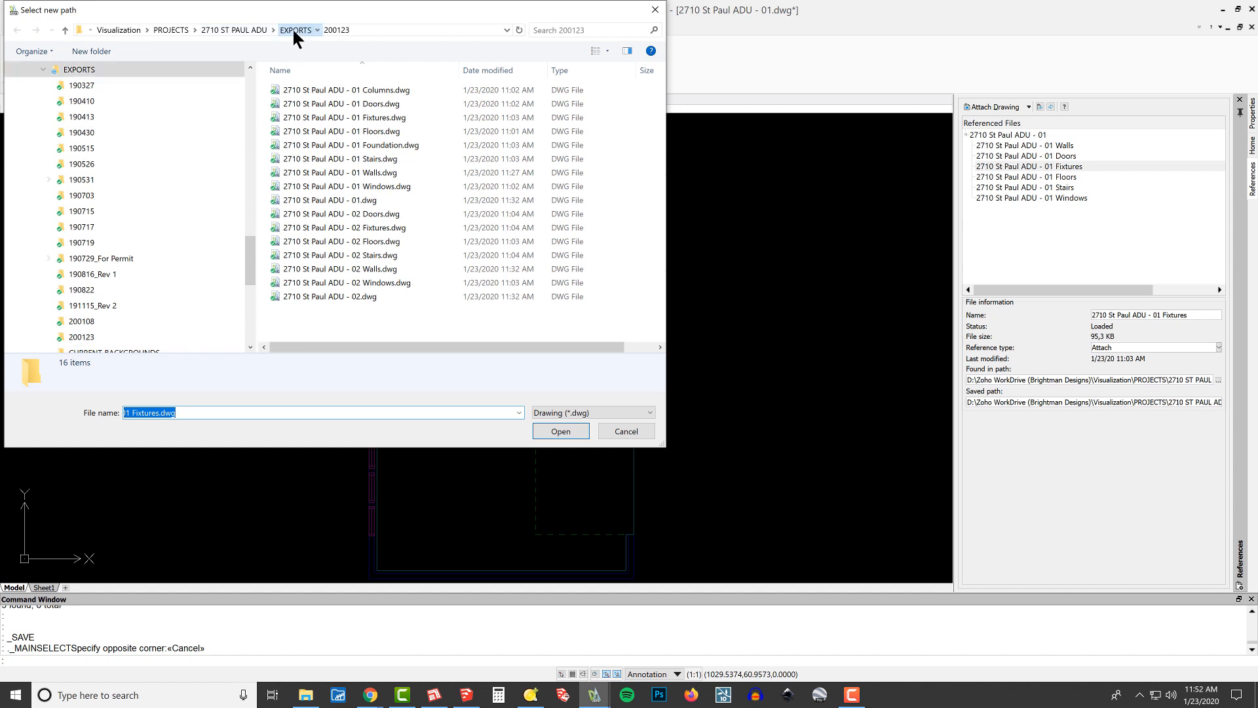
left_click(113, 337)
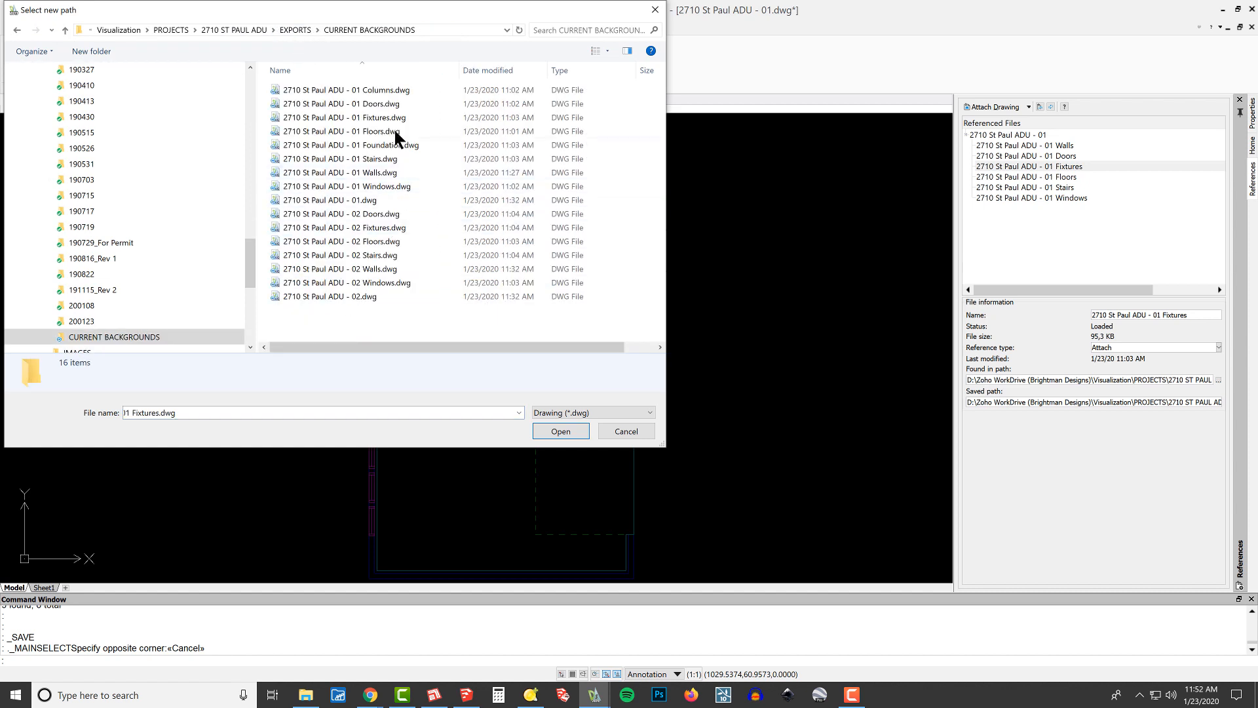
left_click(625, 431)
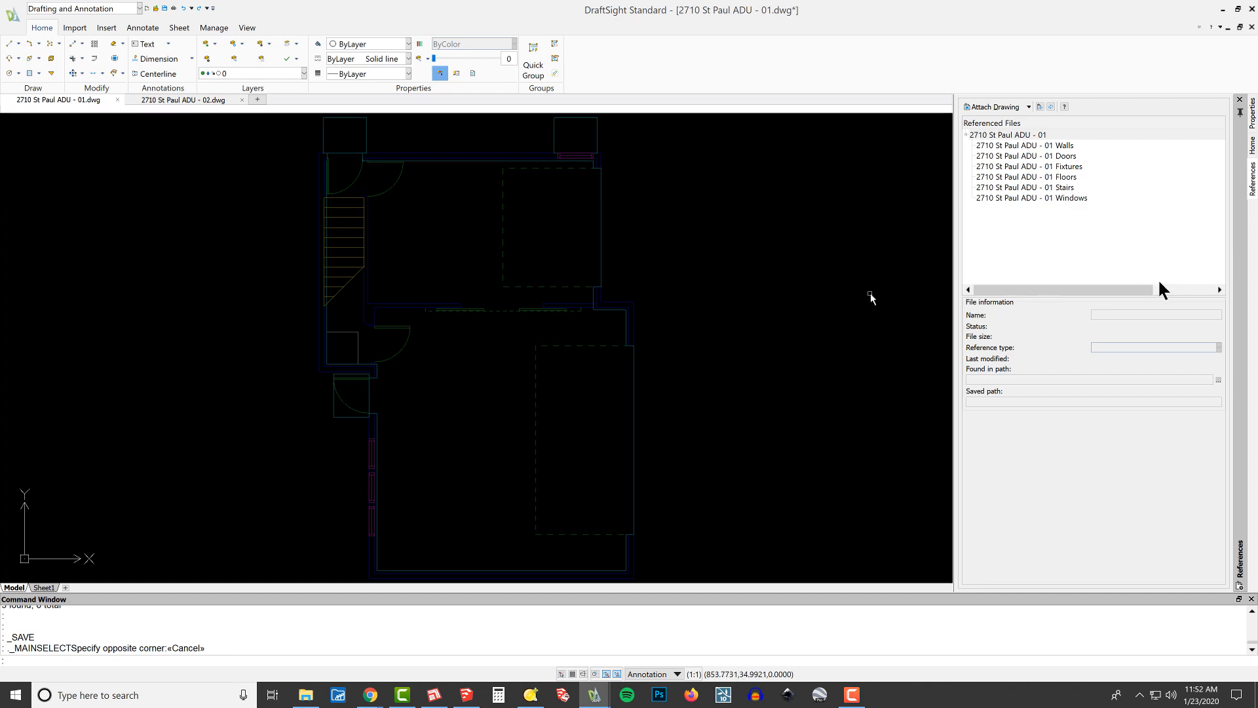
left_click(1027, 176)
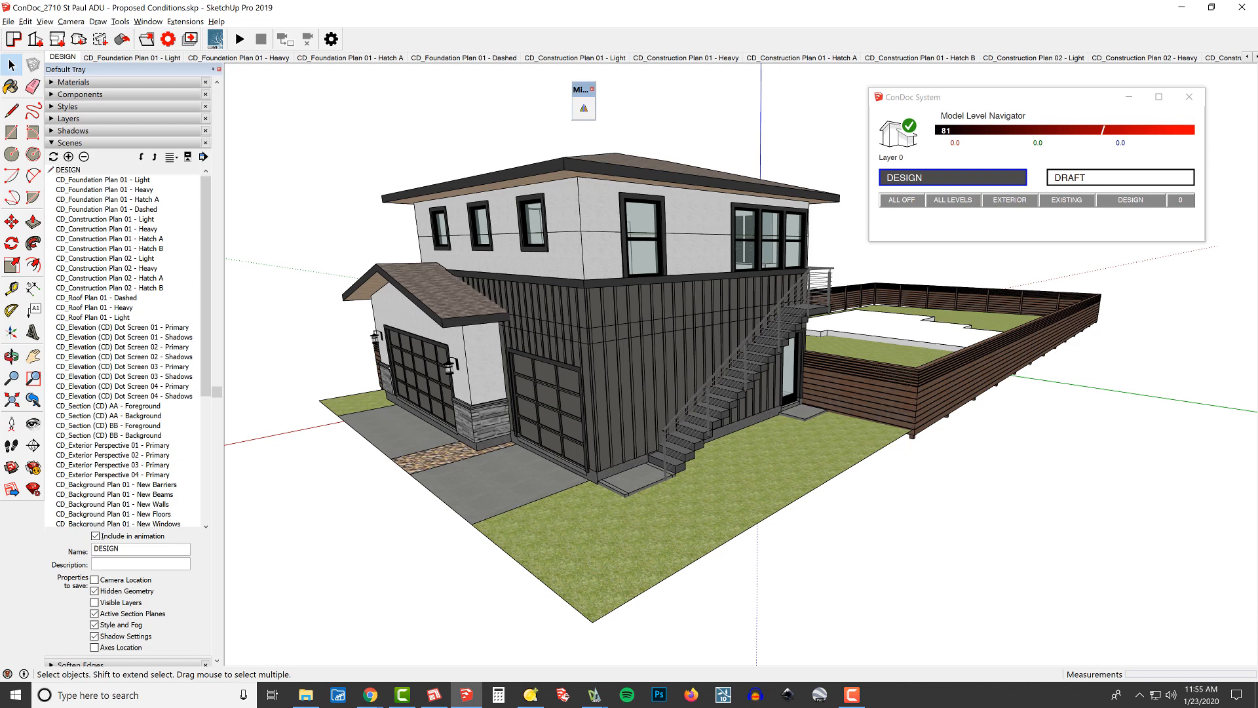
mouse_move(840, 174)
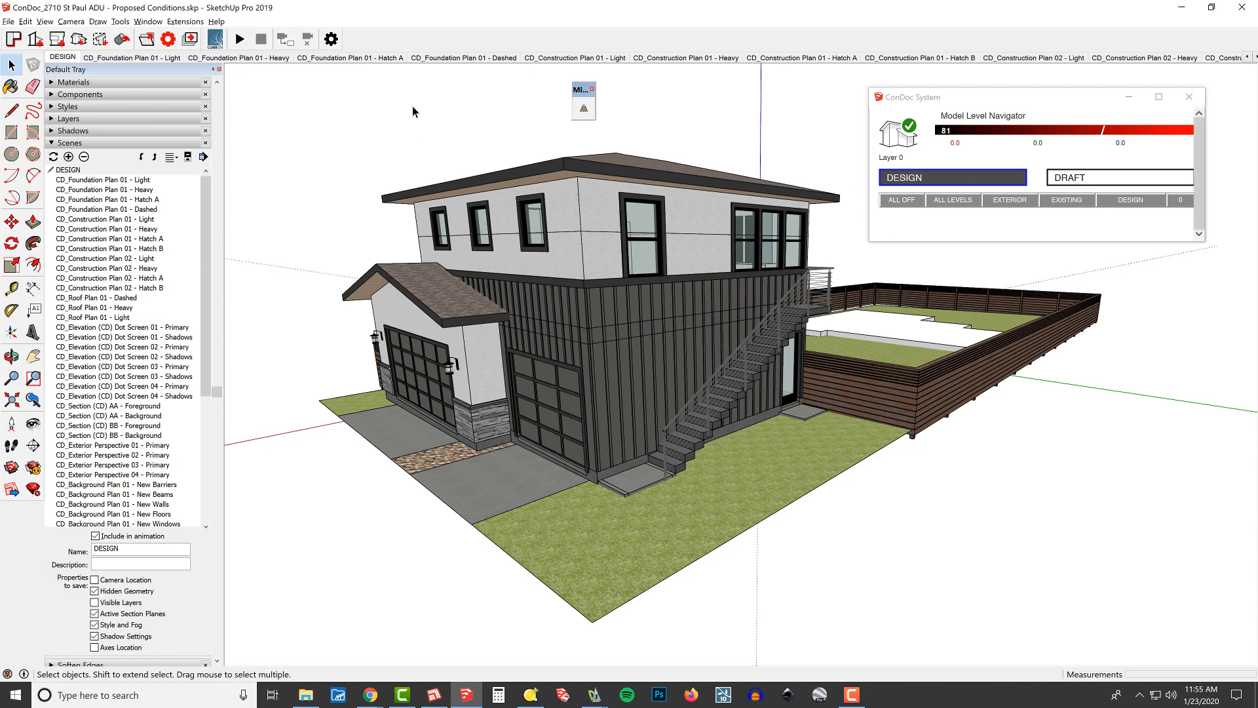
mouse_move(535, 199)
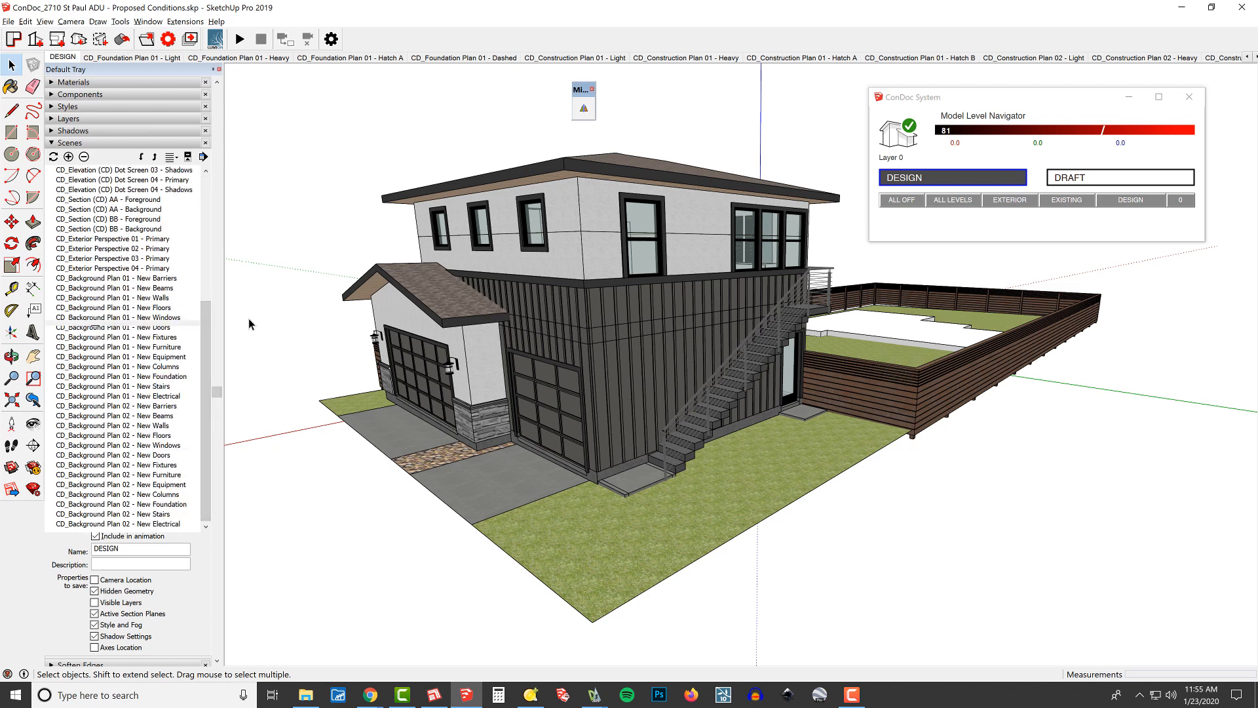
mouse_move(160, 312)
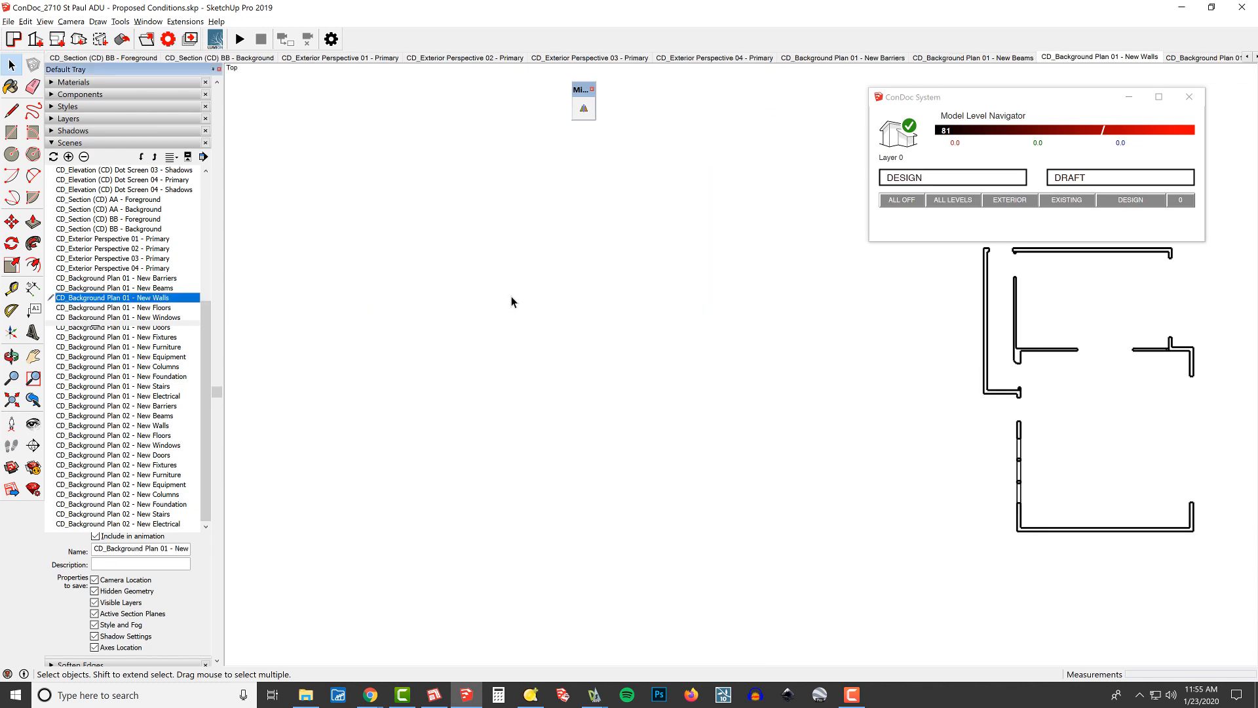
mouse_move(484, 255)
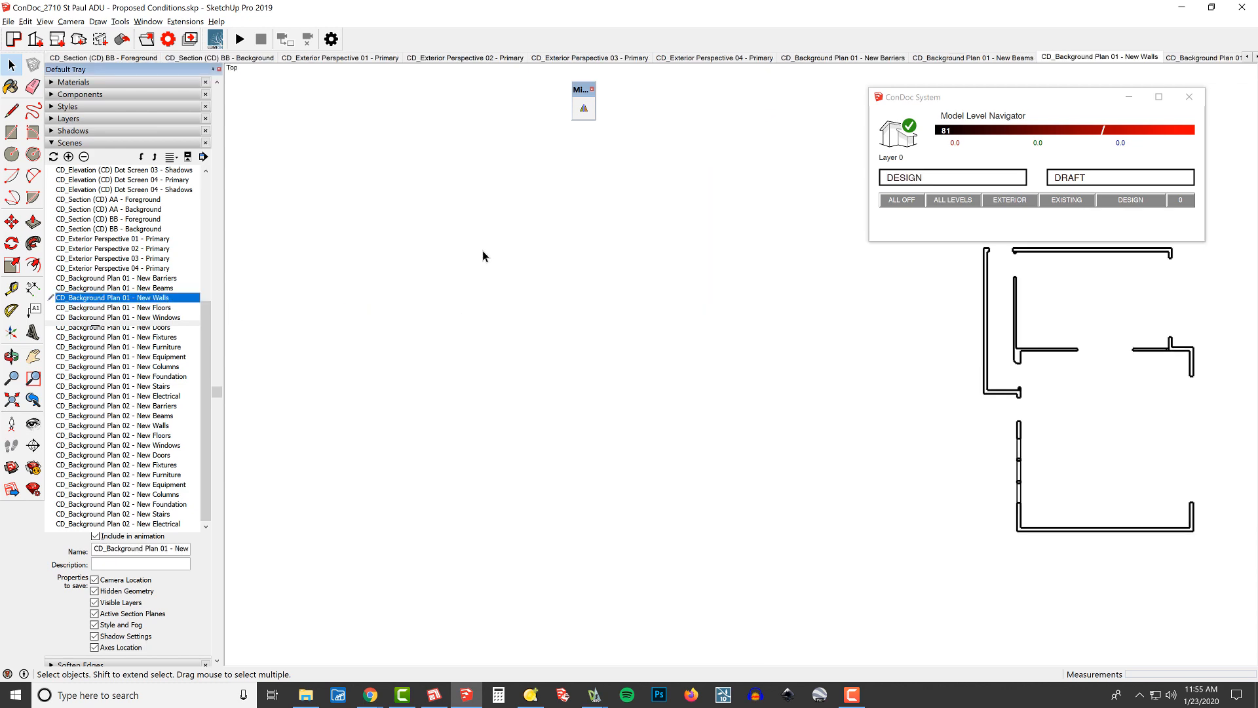
Switch from SketchUp to the File Explorer window on the EXPORTS folder
key("alt+tab")
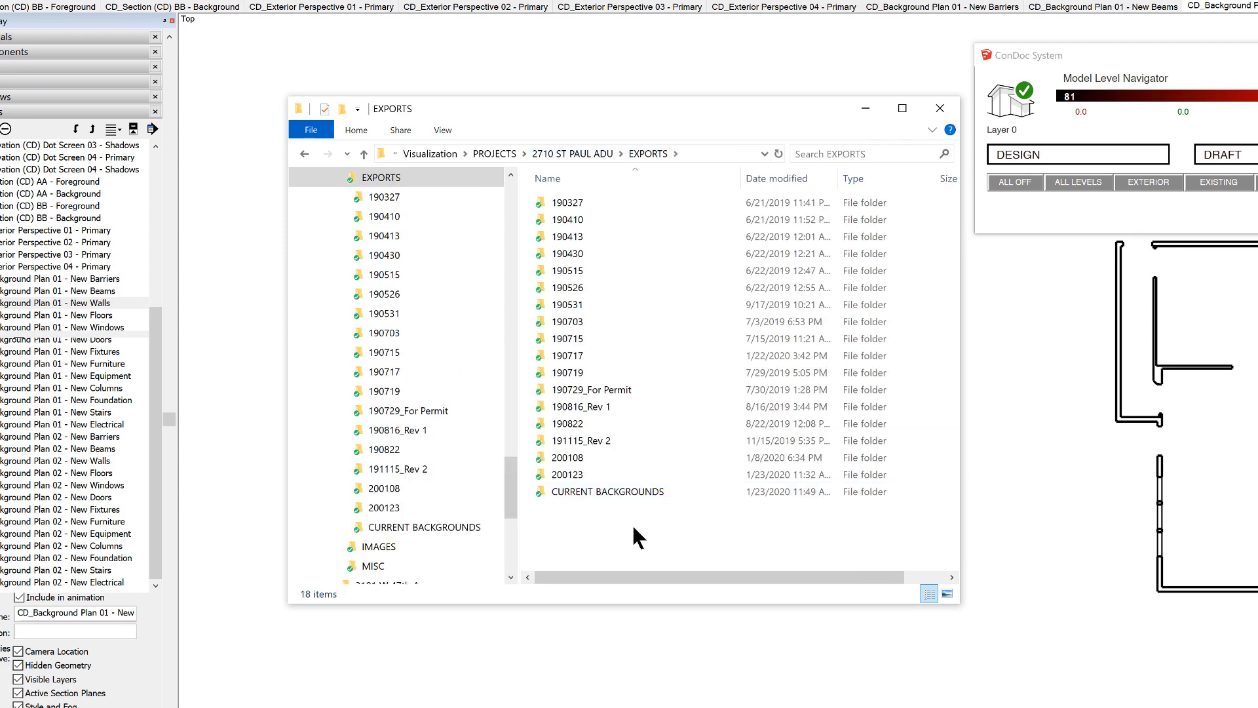
Create the 200124 export folder from 200123, delete its .bak files, and return to SketchUp
left_click(566, 475)
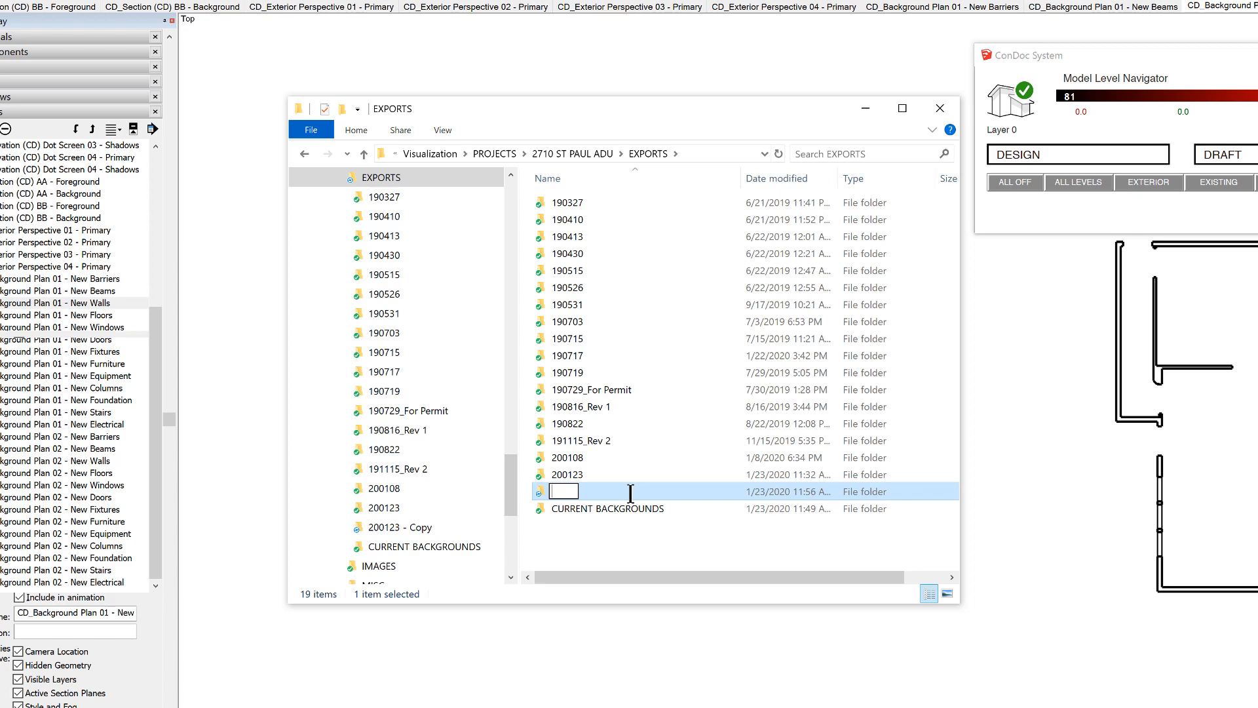
type("200124")
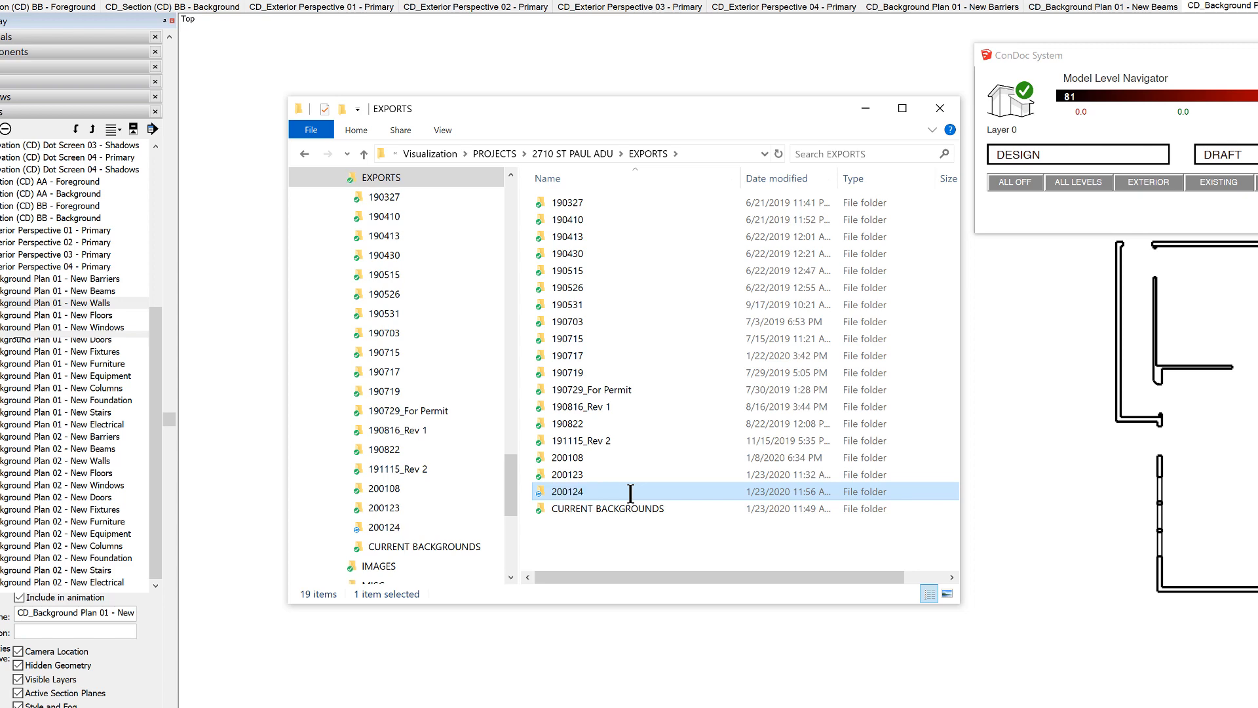
double_click(566, 491)
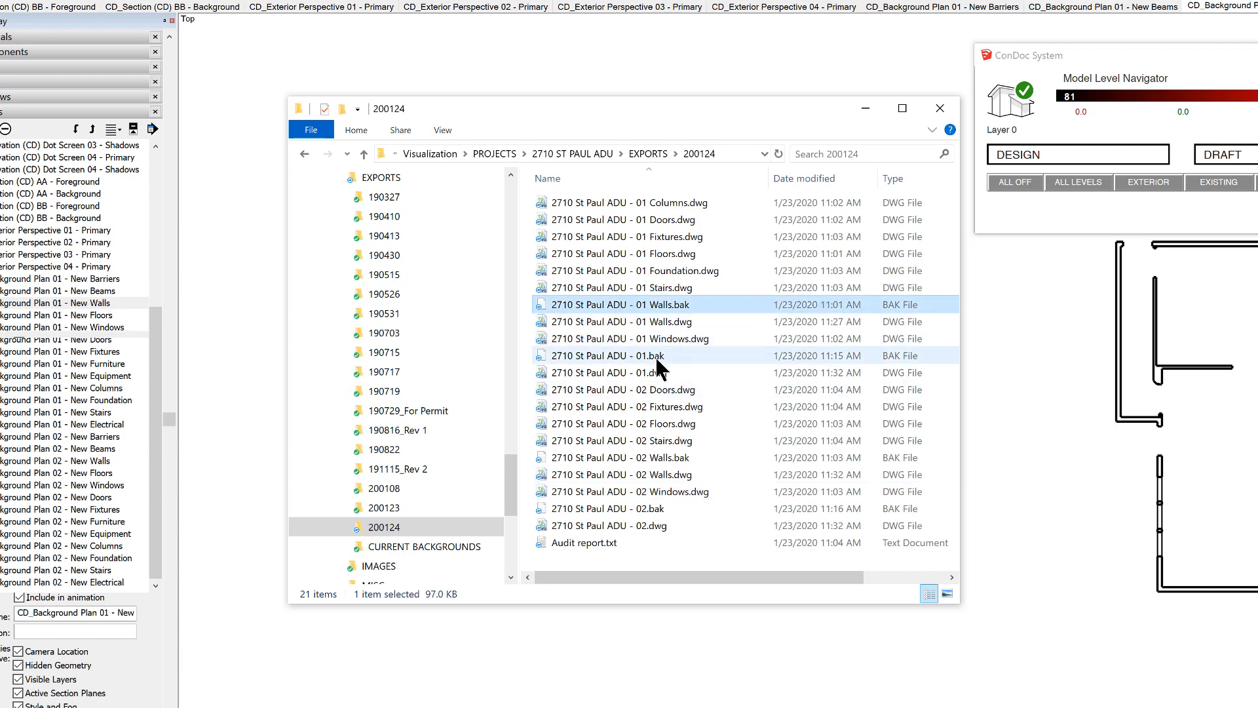
left_click(618, 457)
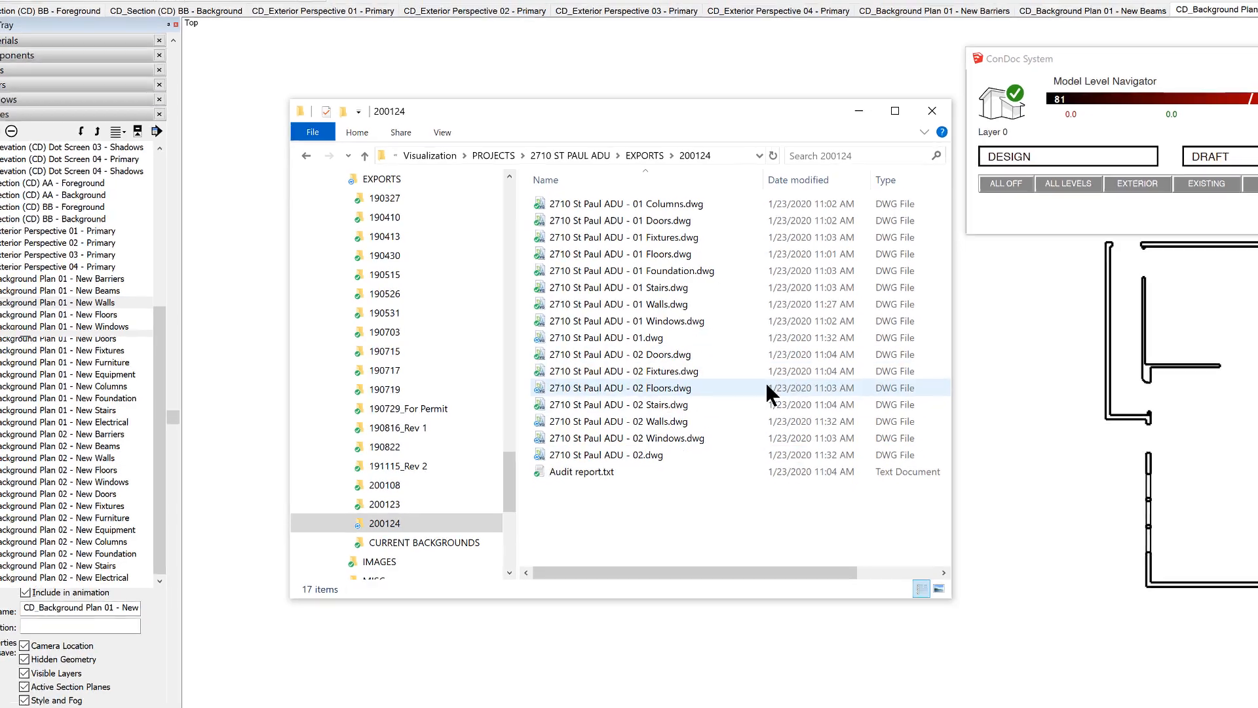
left_click(931, 111)
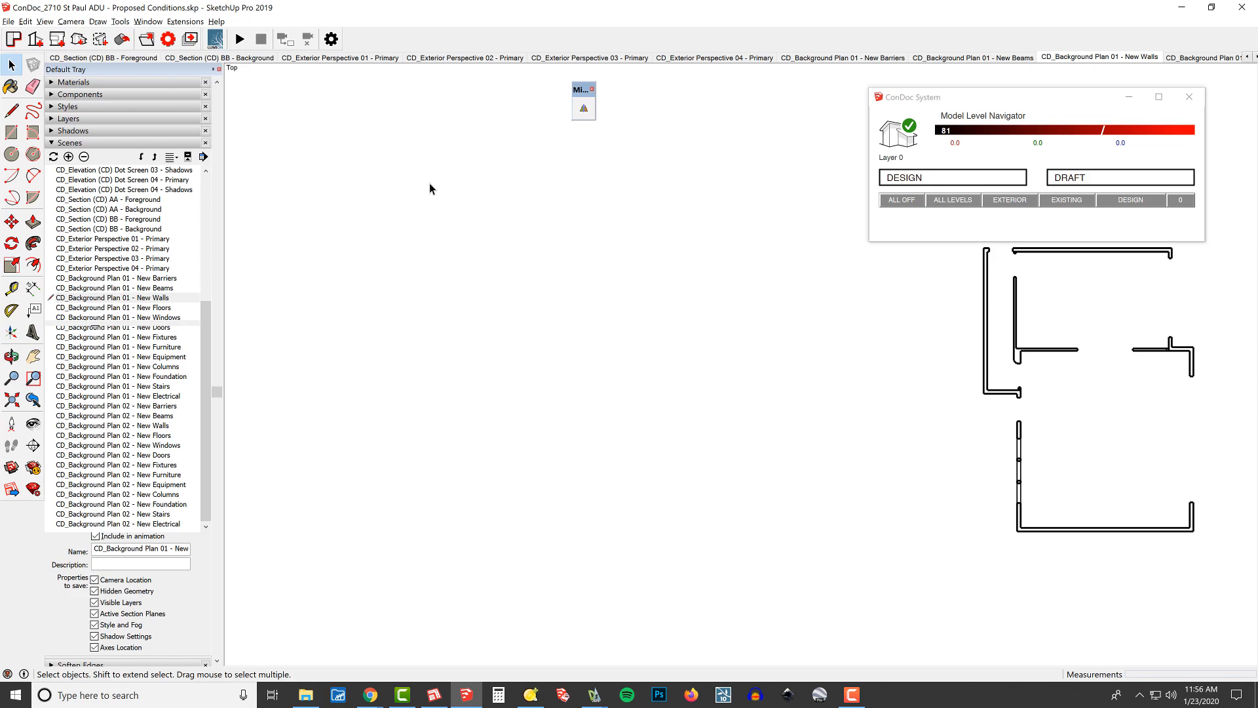
Export the current scene as a 2D DWG into 200124, replacing the old 01 Floors drawing
left_click(121, 298)
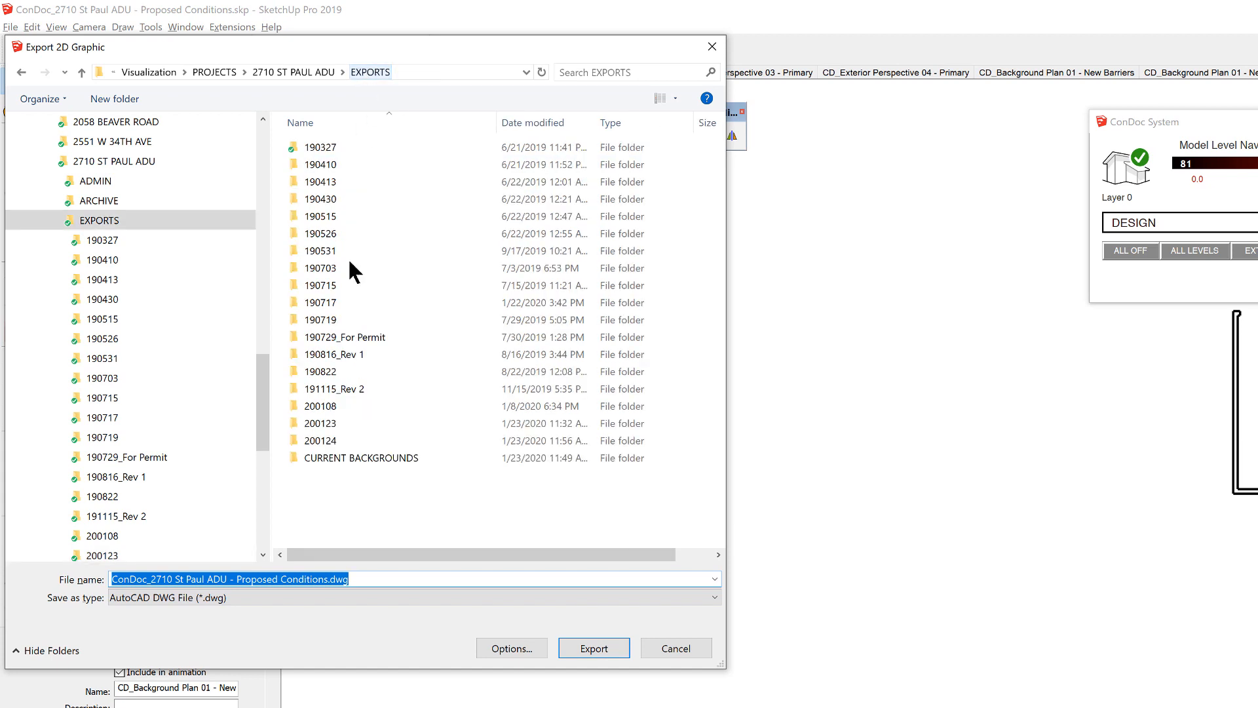
double_click(320, 440)
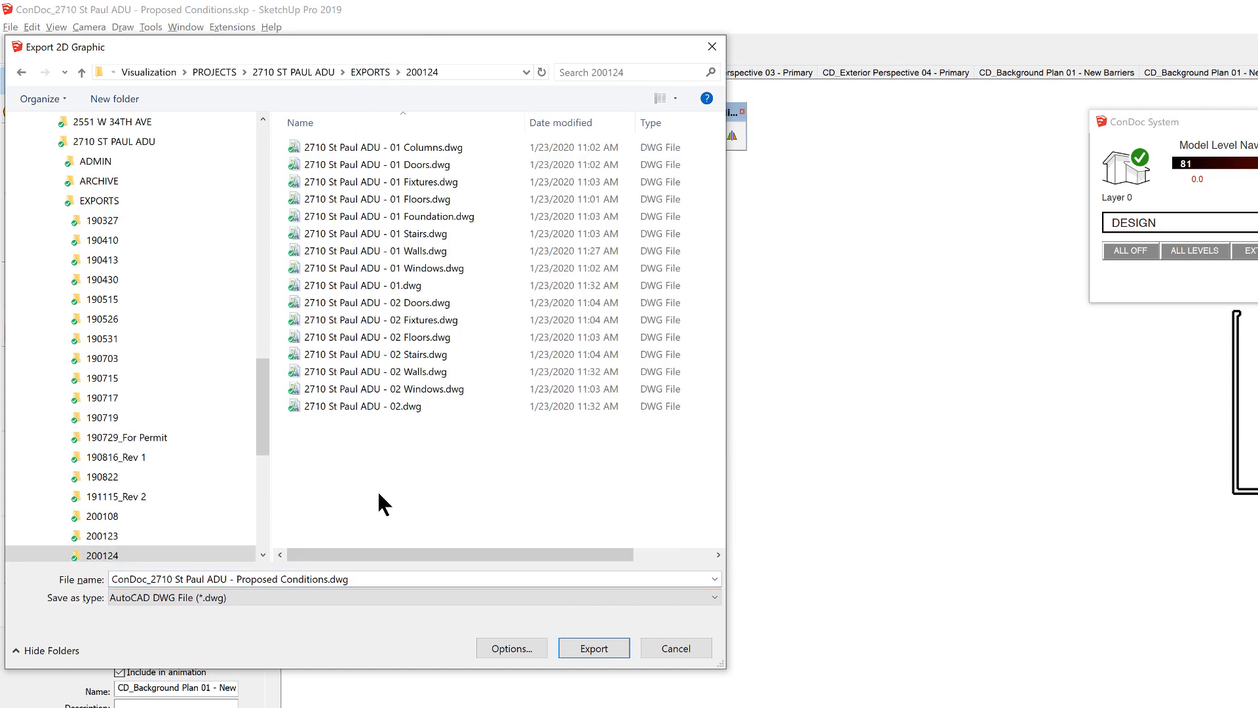
left_click(362, 407)
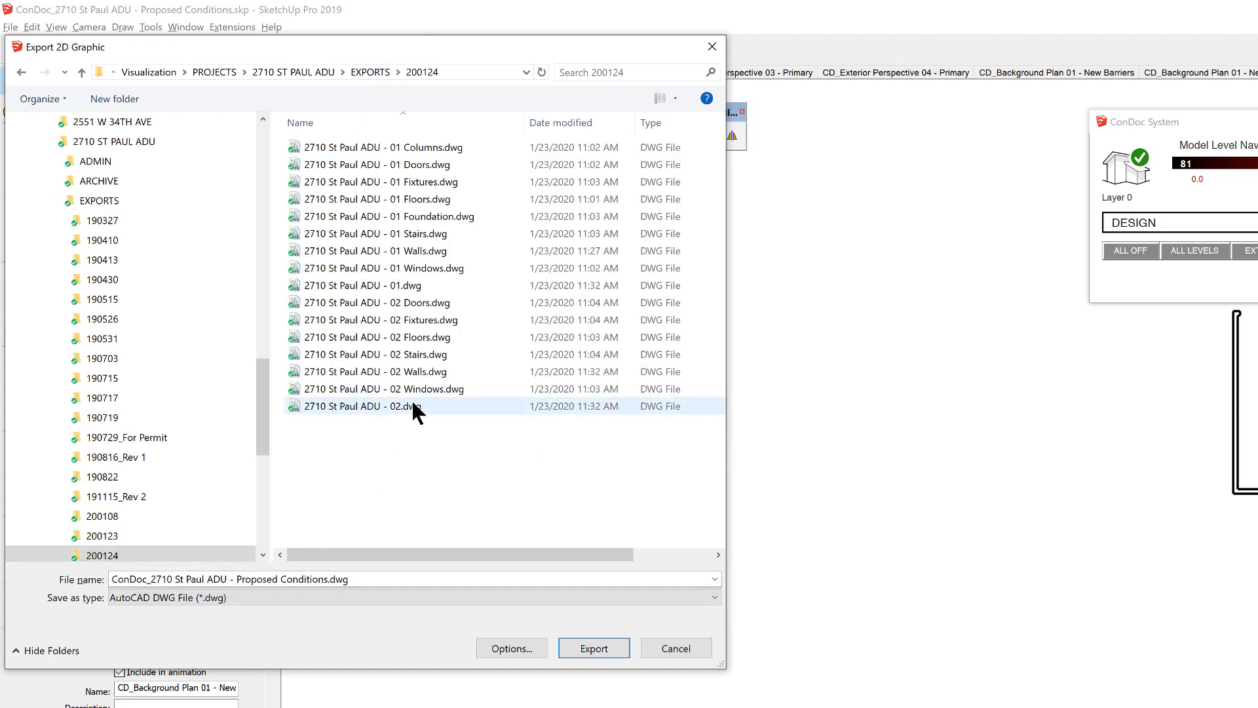
left_click(373, 250)
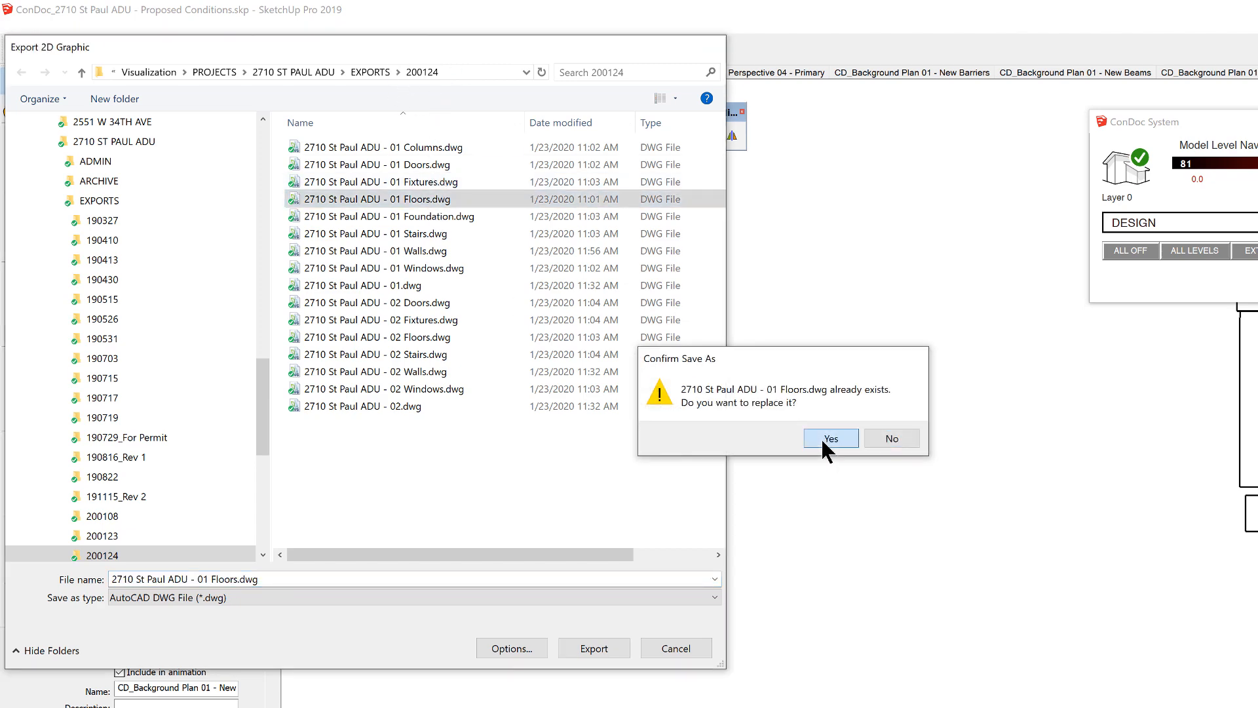
left_click(831, 438)
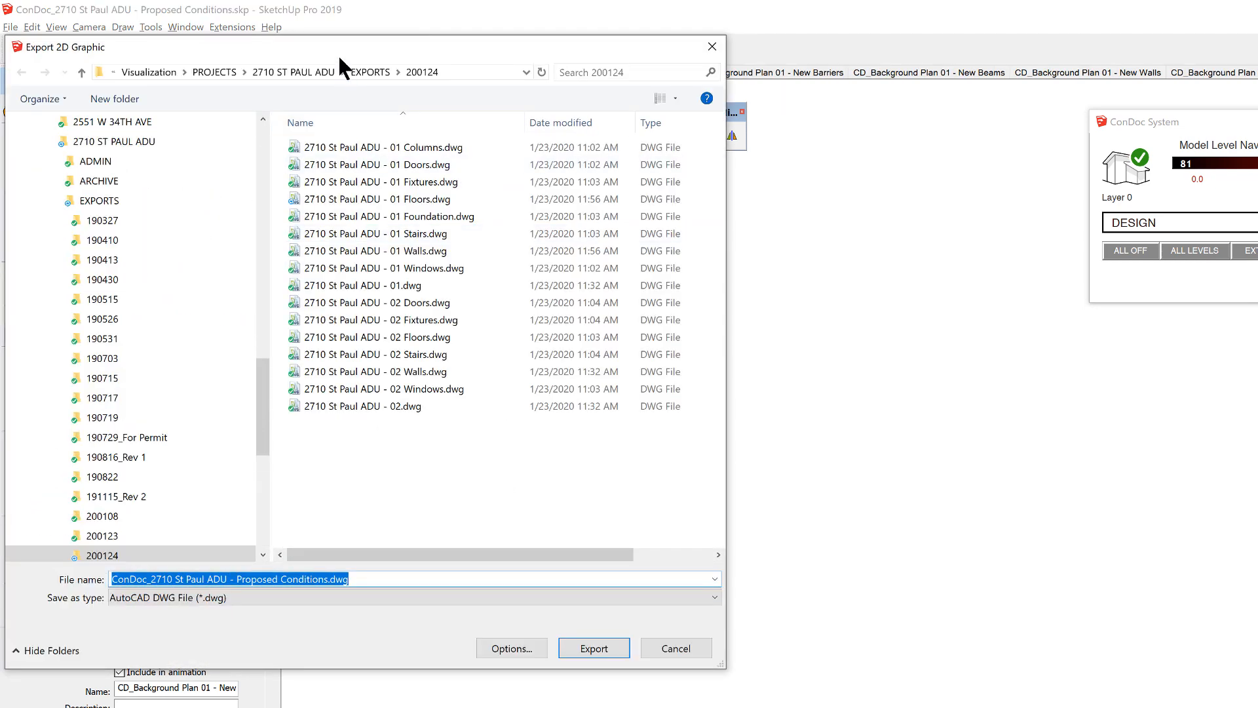
Export again into 200124, replacing the old 01 Windows drawing
left_click(388, 216)
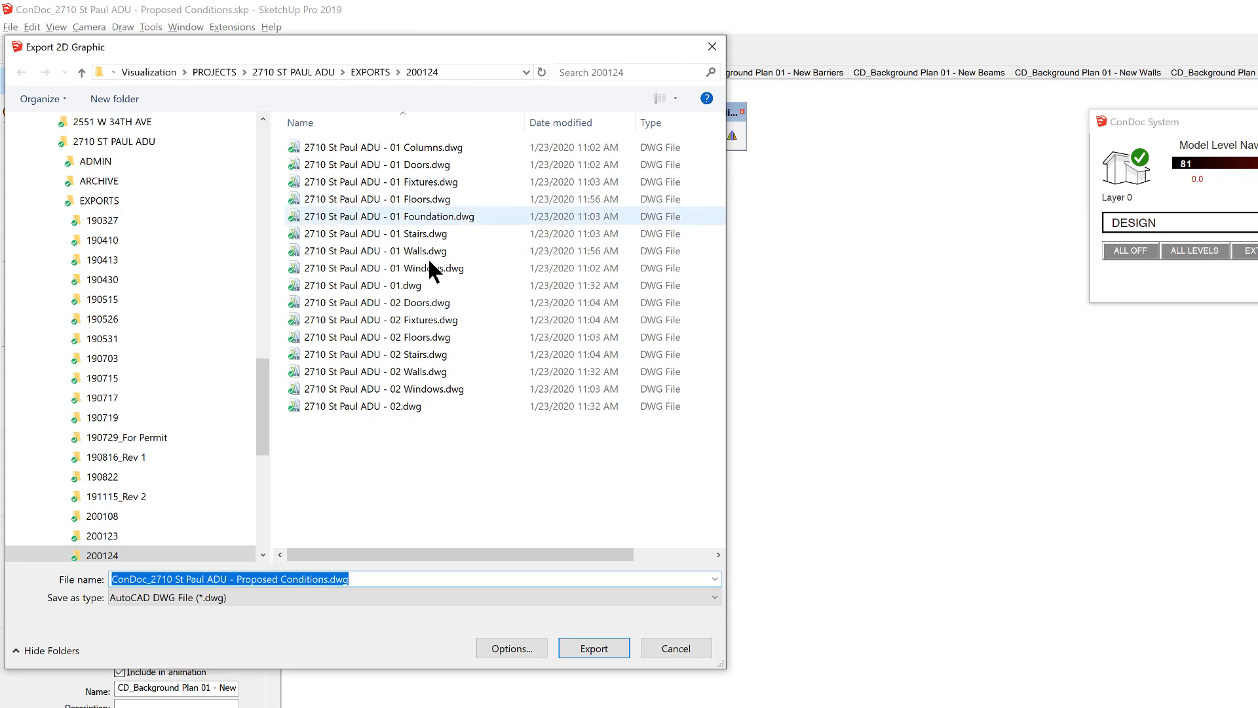
left_click(592, 647)
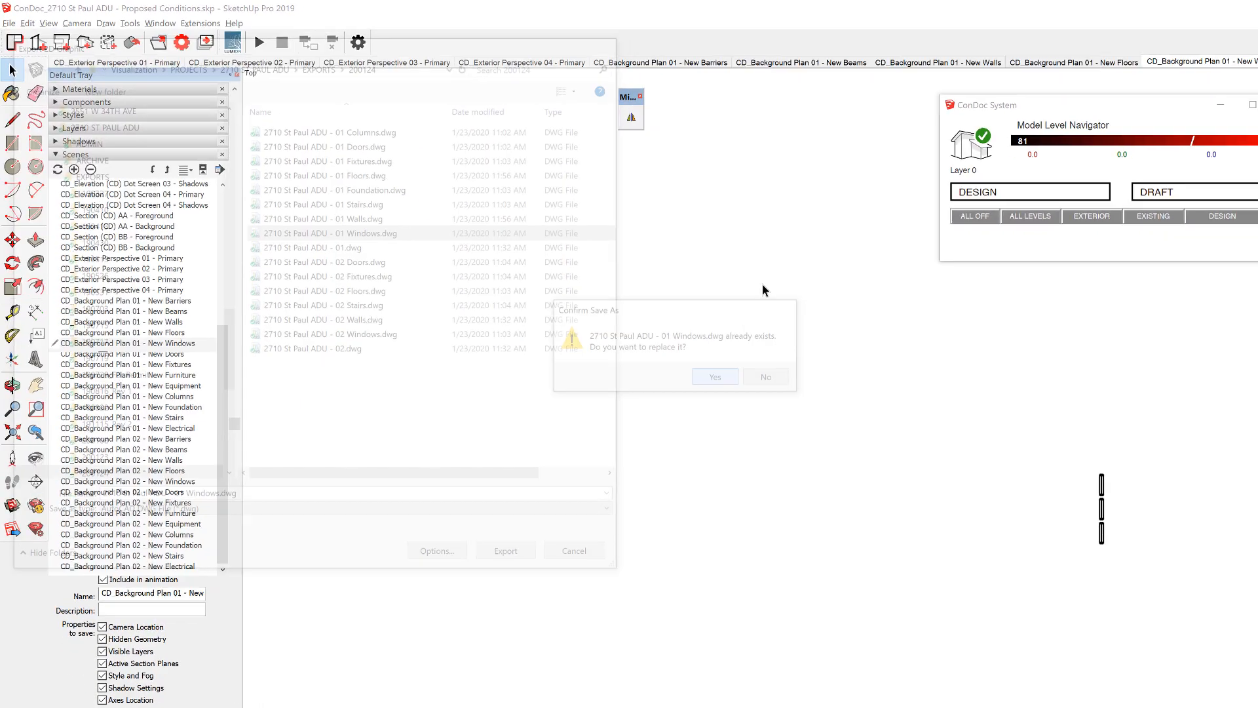
left_click(713, 376)
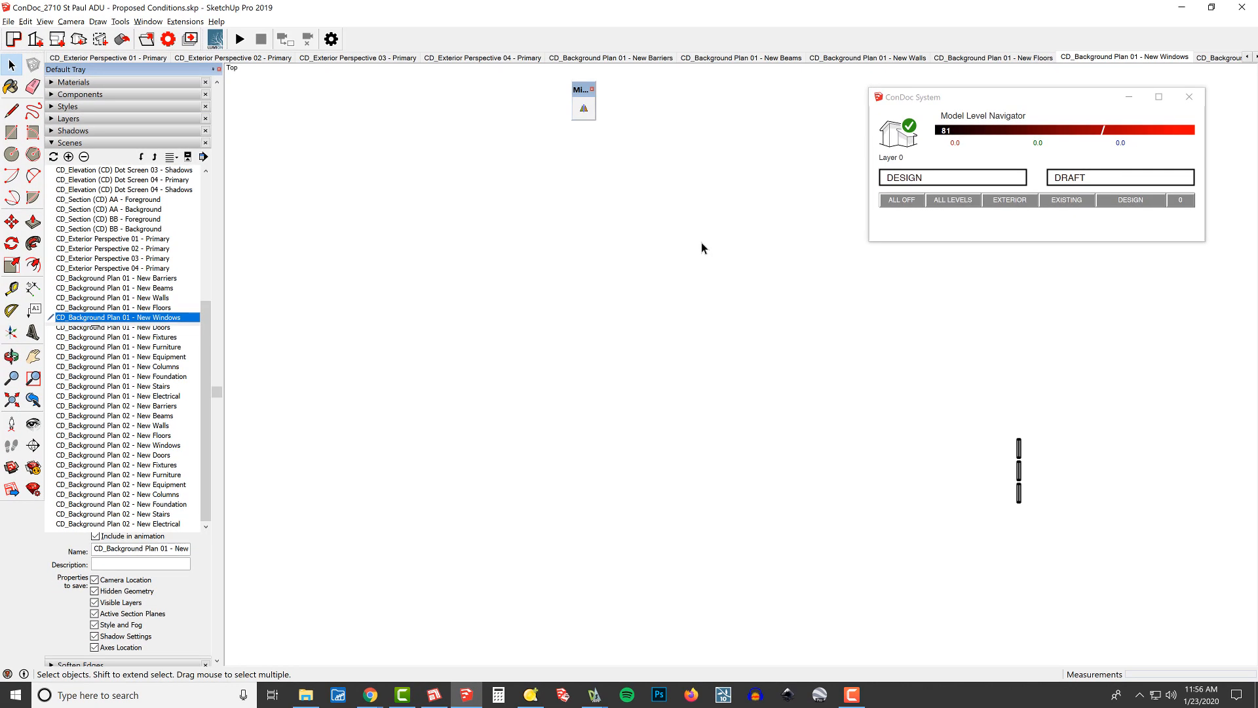
Step through the level 01 New Doors and level 02 New Windows background scenes for export
left_click(113, 326)
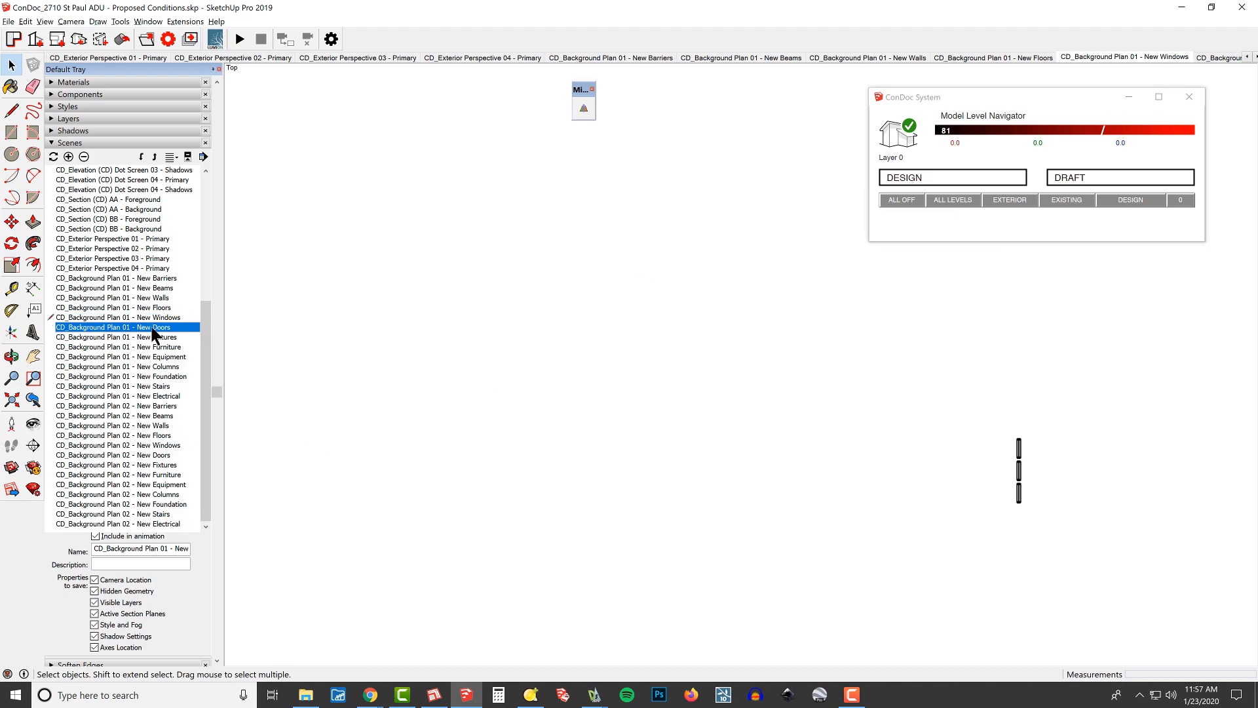
left_click(114, 385)
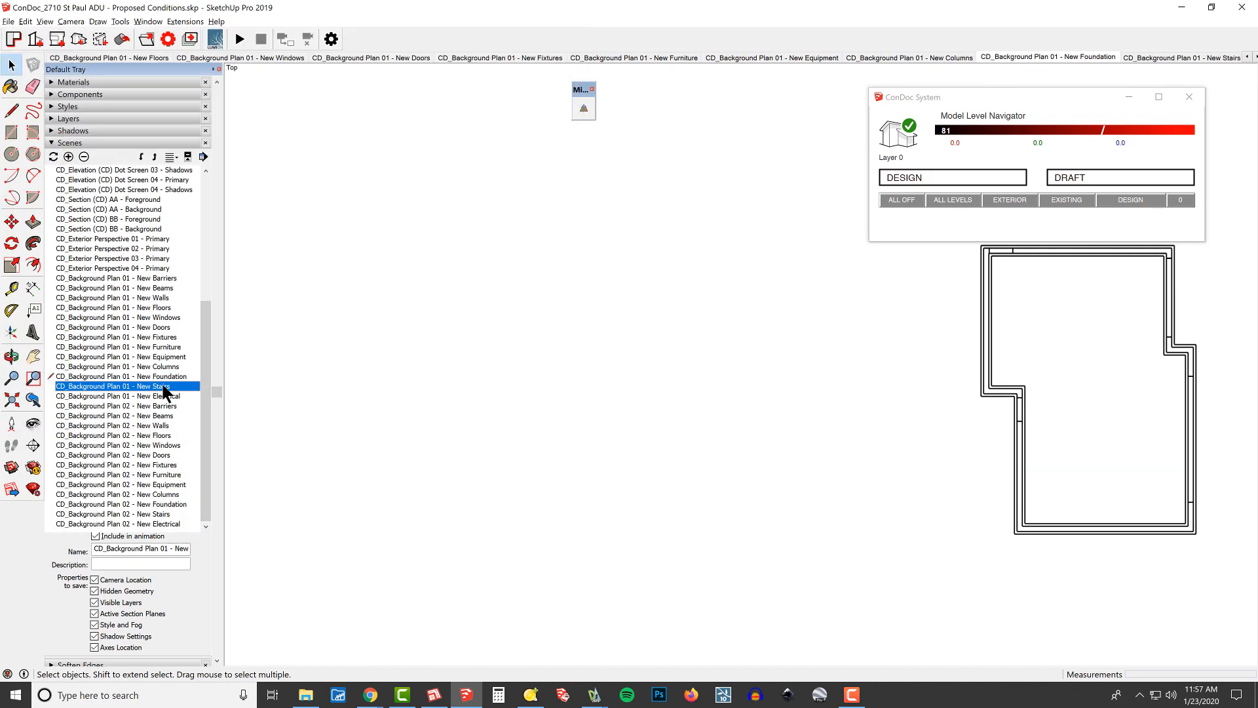
left_click(118, 445)
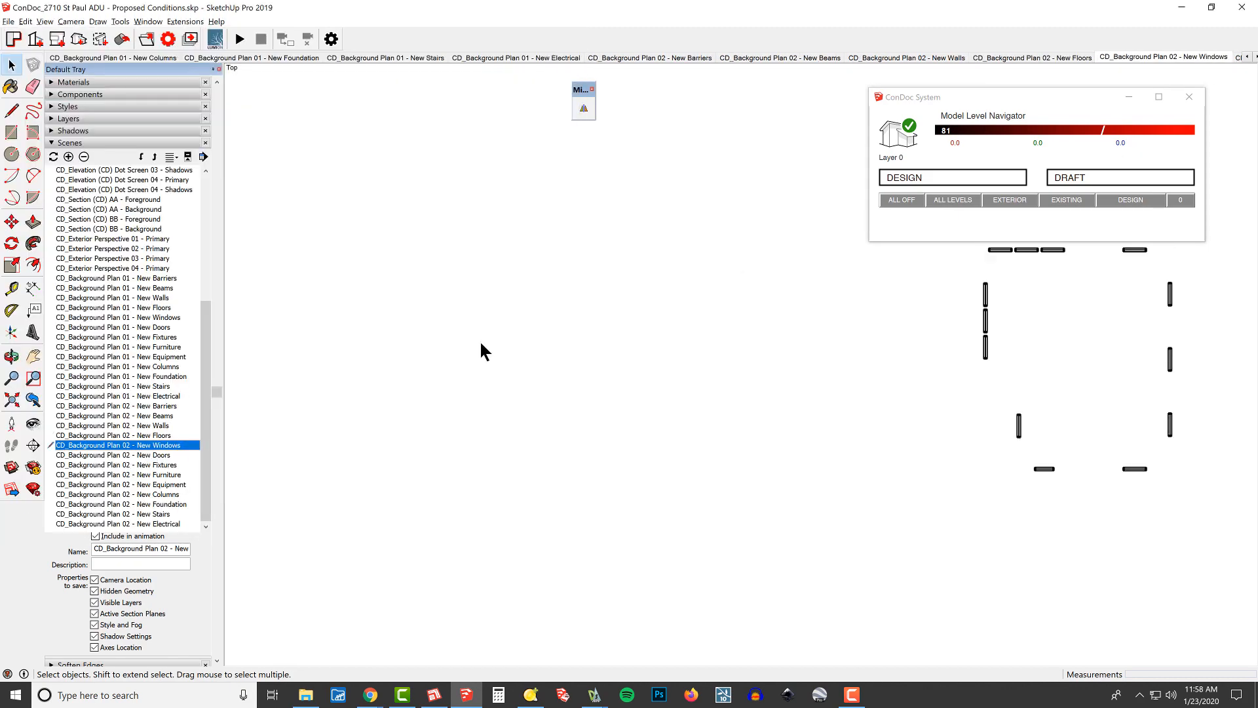
left_click(117, 514)
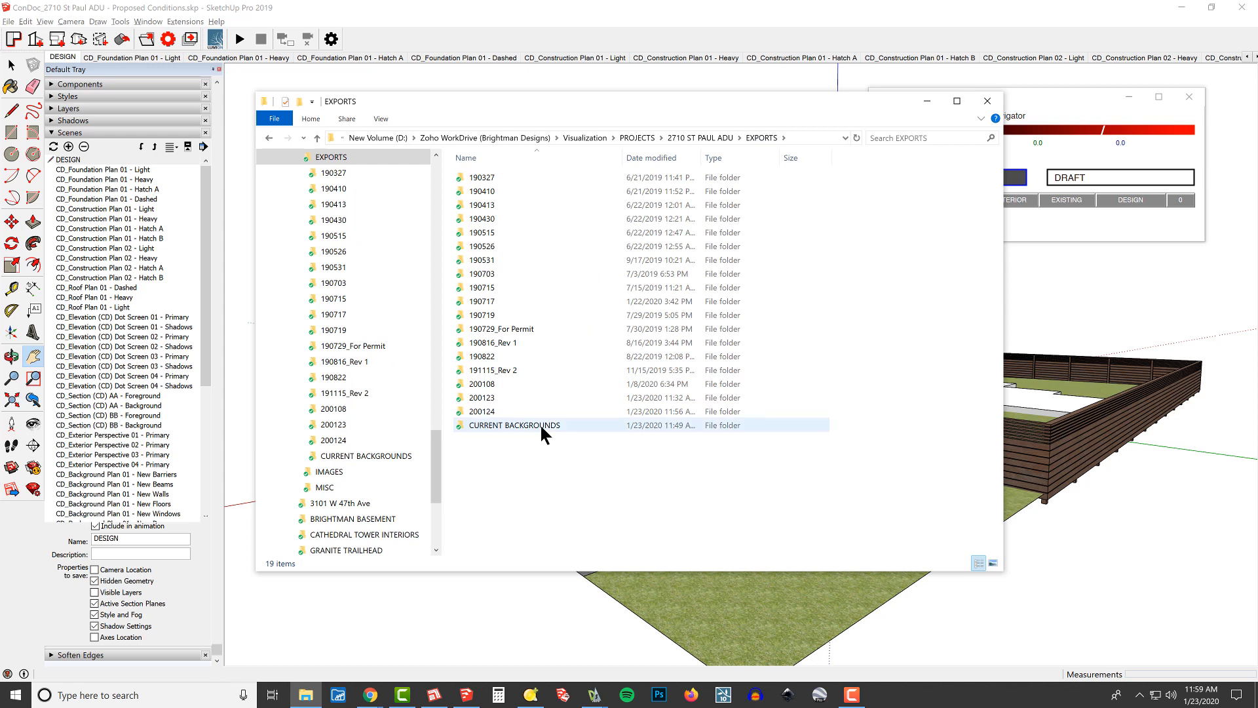
Select the CURRENT BACKGROUNDS folder and switch to DraftSight's level 02 ADU drawing
left_click(514, 424)
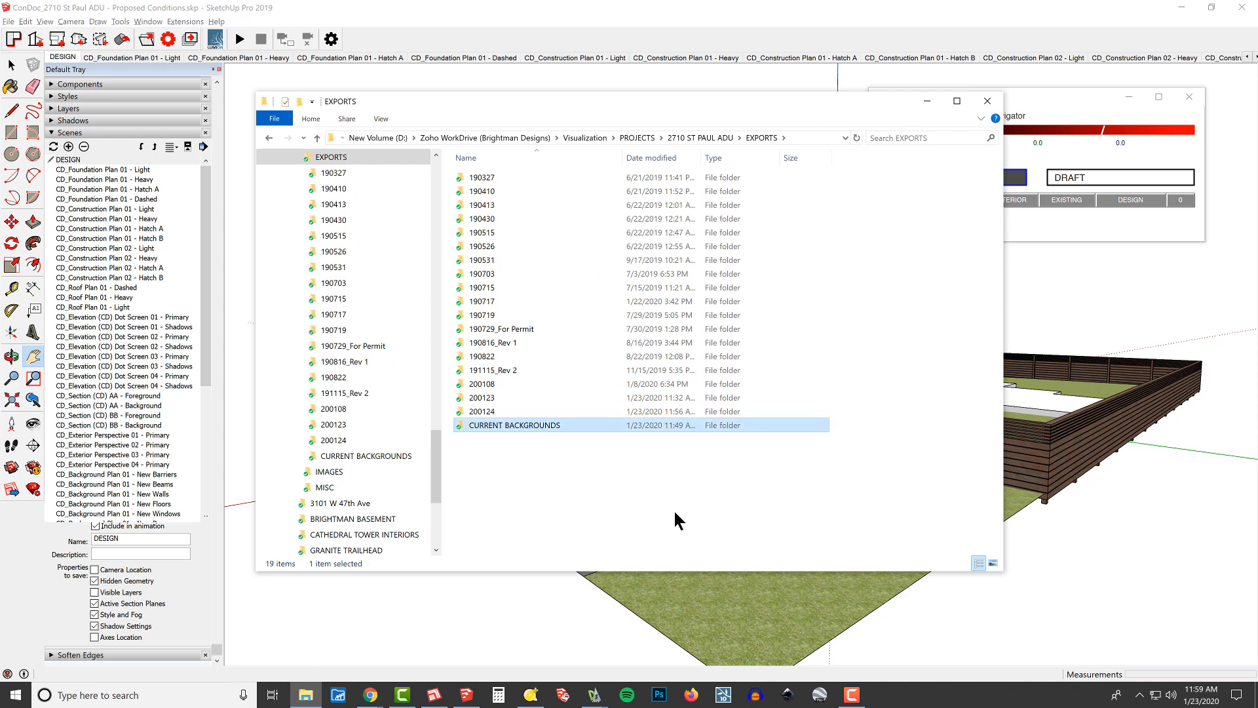
key("alt+tab")
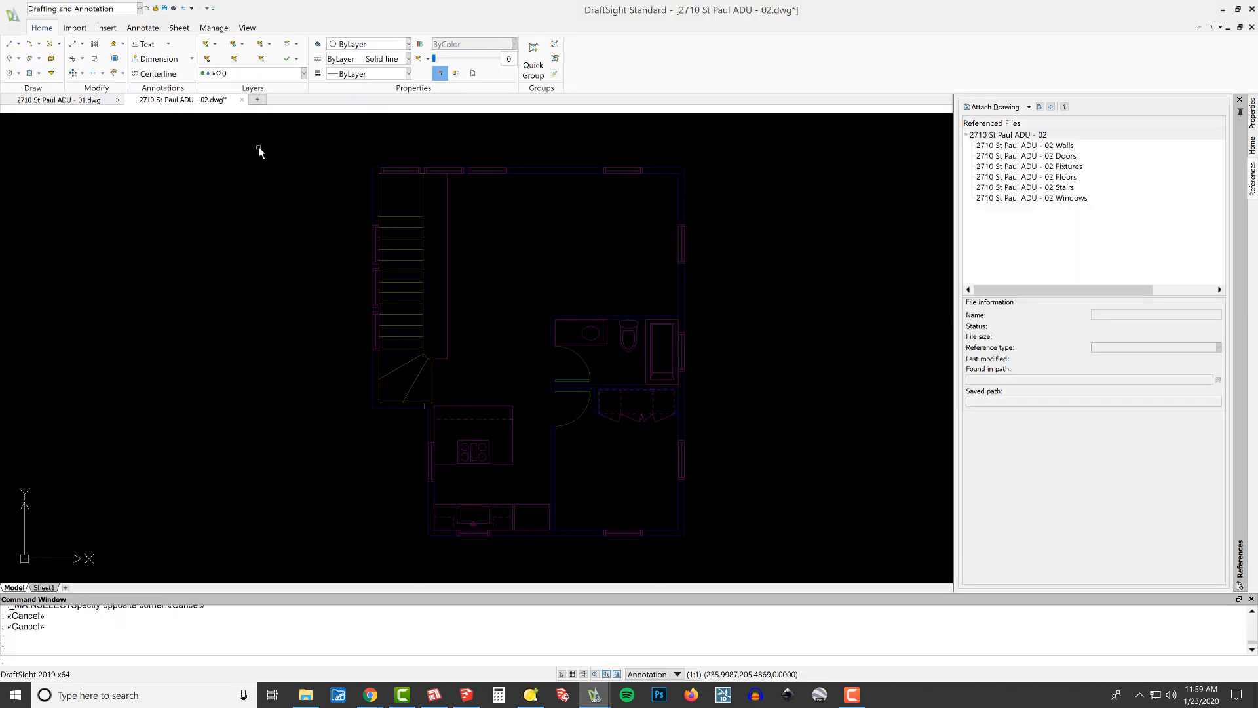
Switch to the 2710 St Paul ADU - 01.dwg document and reopen File Explorer on EXPORTS
left_click(56, 100)
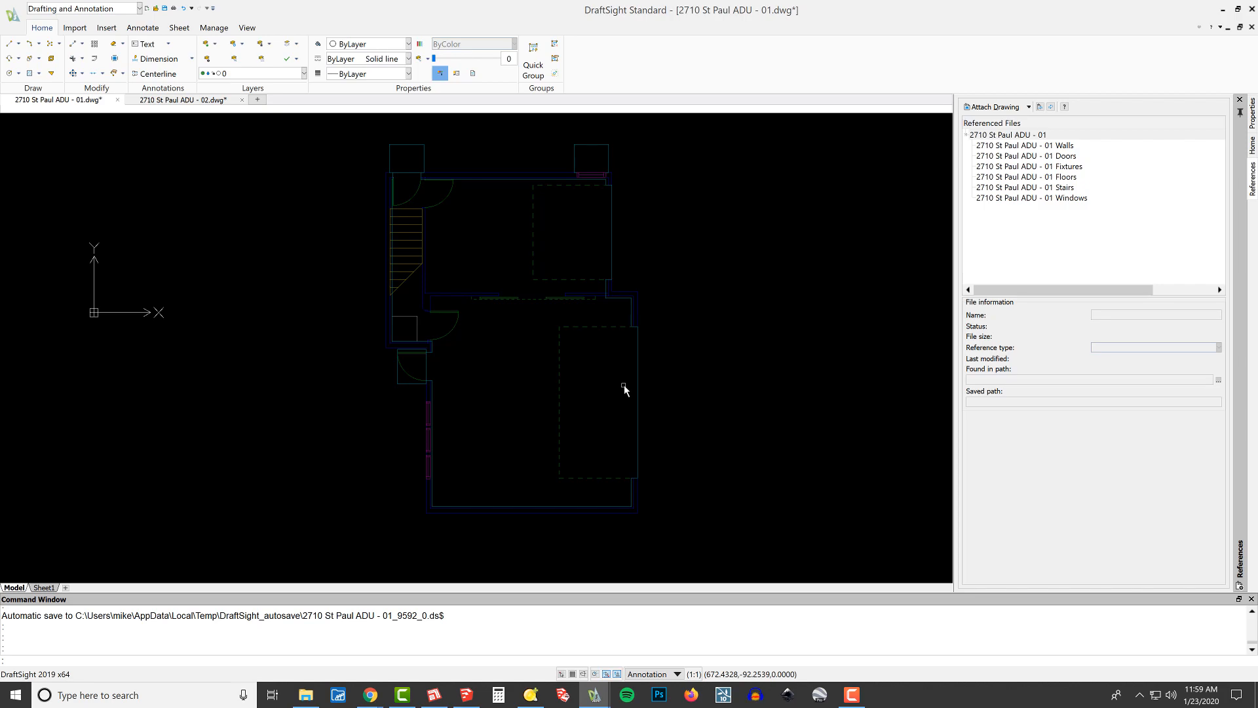
left_click(305, 695)
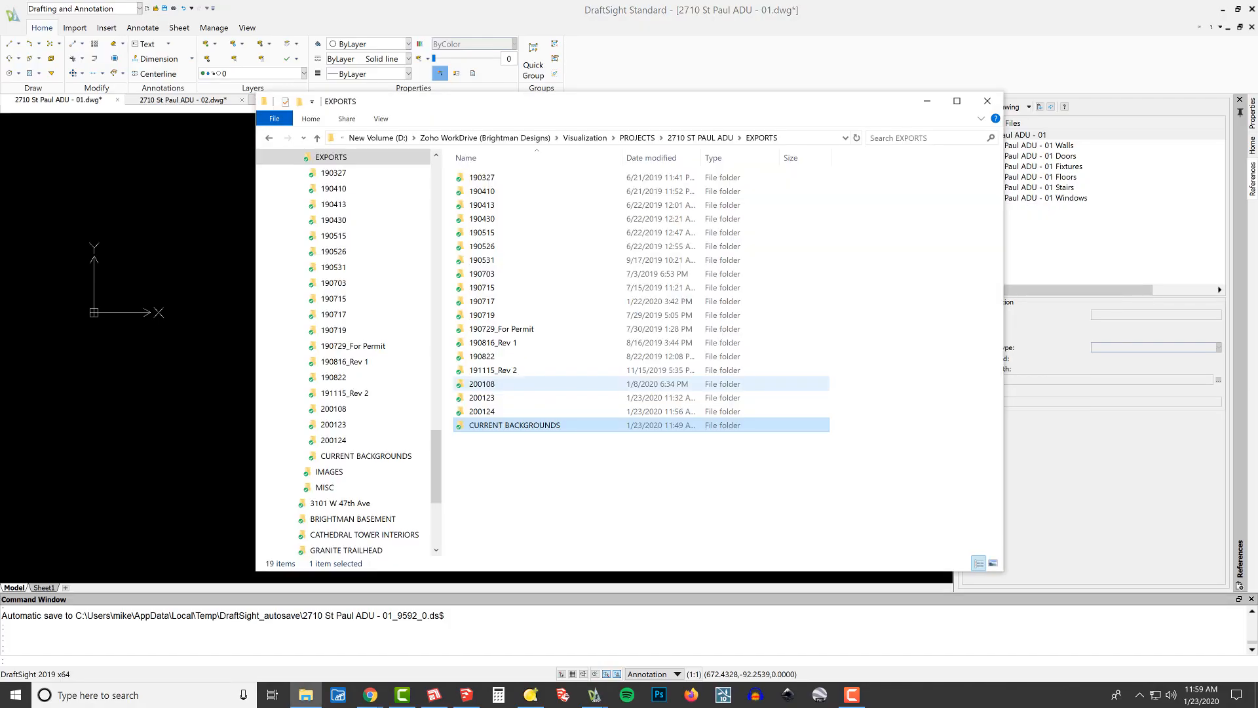
Open the 200124 export folder and arrange a second Explorer window beside it
left_click(481, 410)
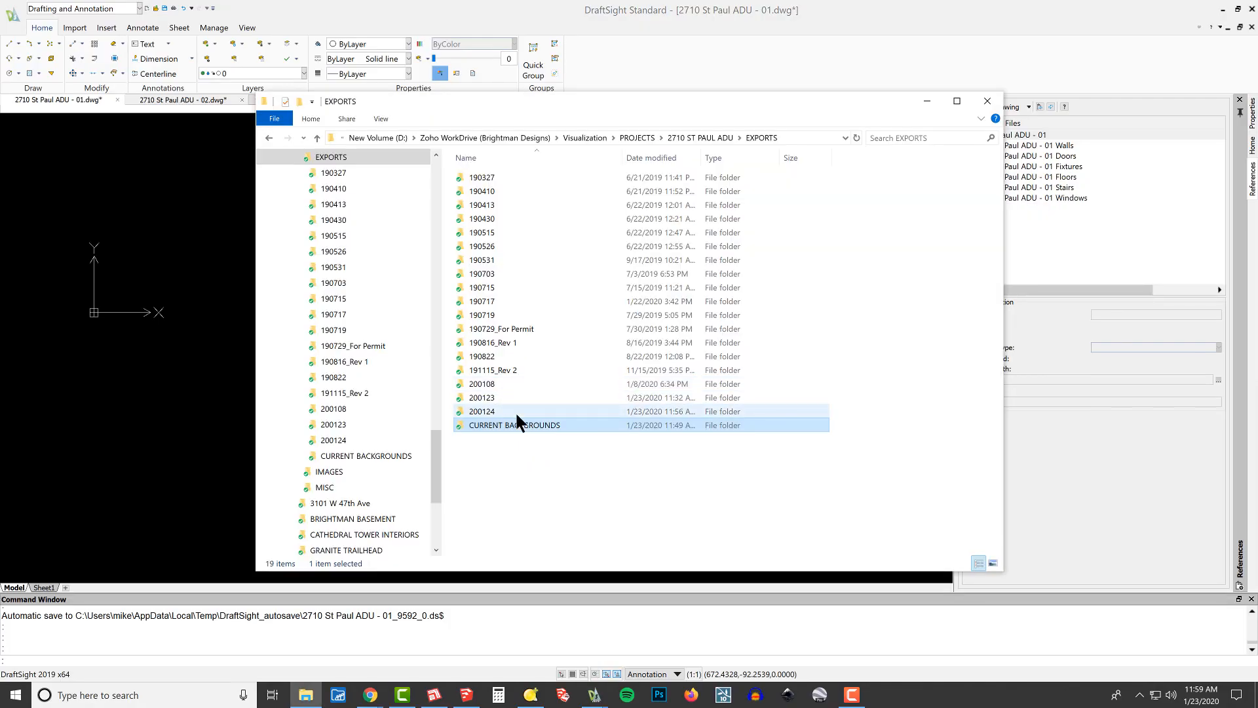
double_click(482, 410)
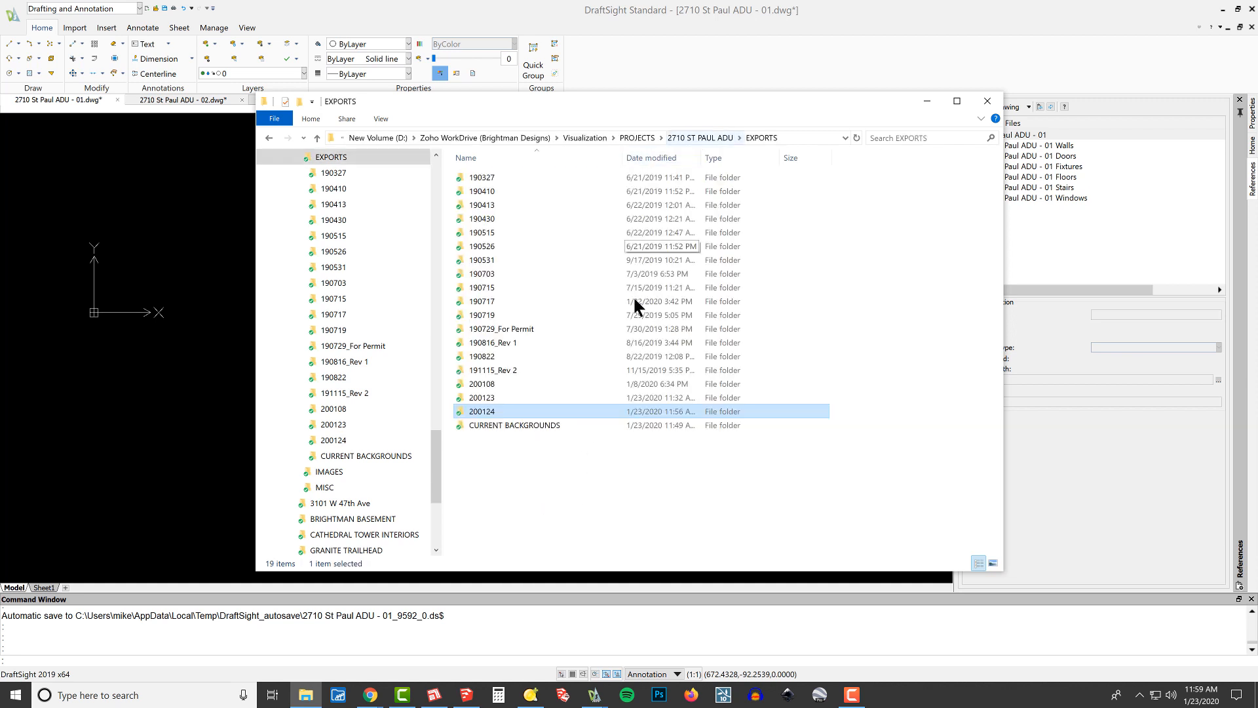
double_click(483, 410)
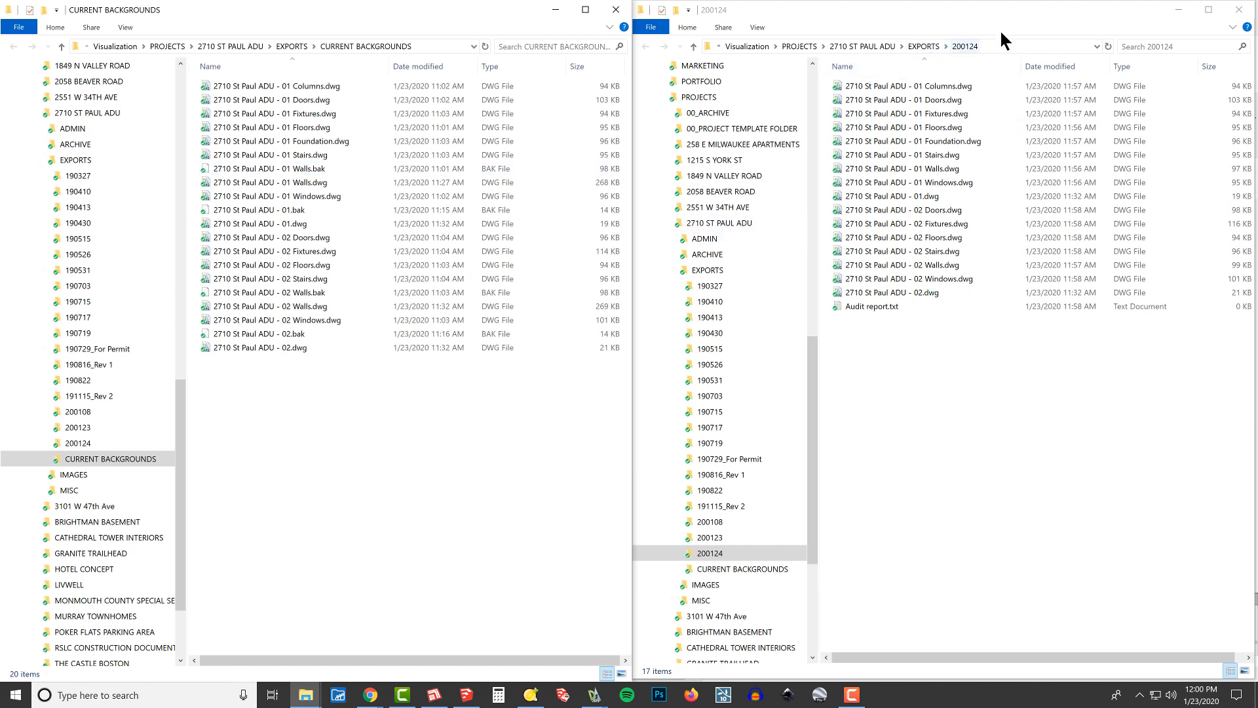
left_click(907, 182)
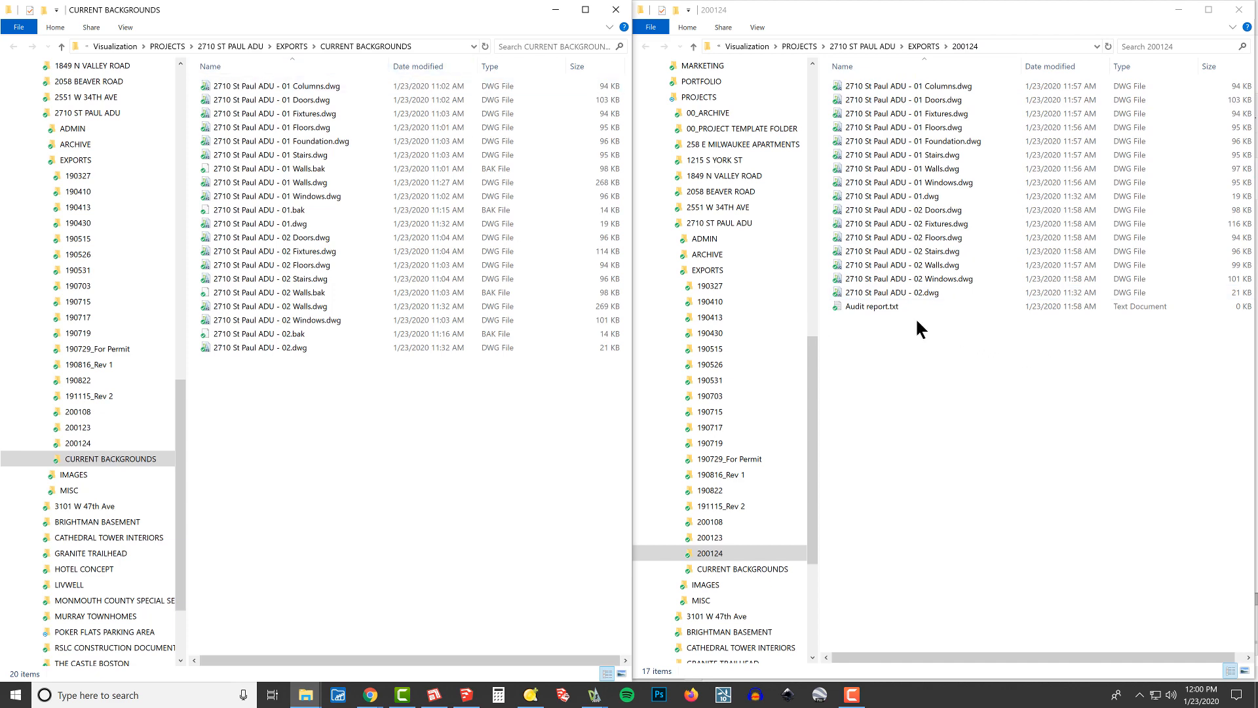
left_click(891, 292)
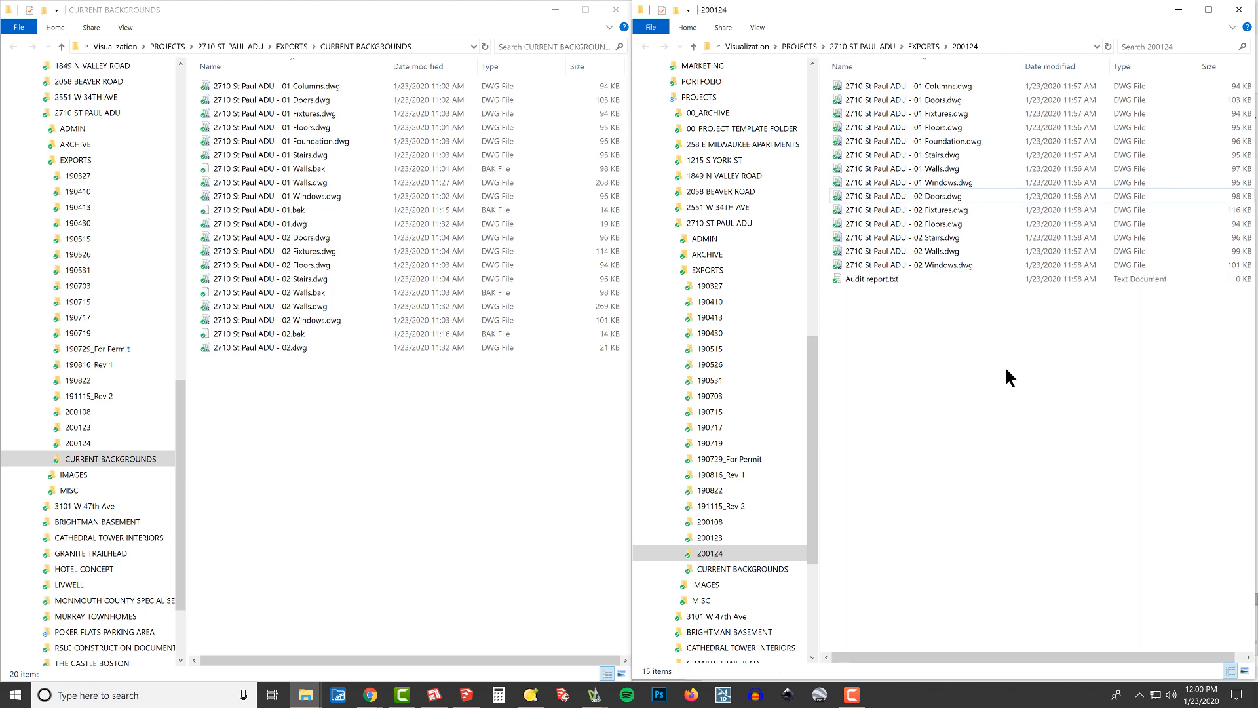
Delete the 2710 St Paul ADU - 01.dwg and 02.dwg host drawings from 200124
left_click(281, 140)
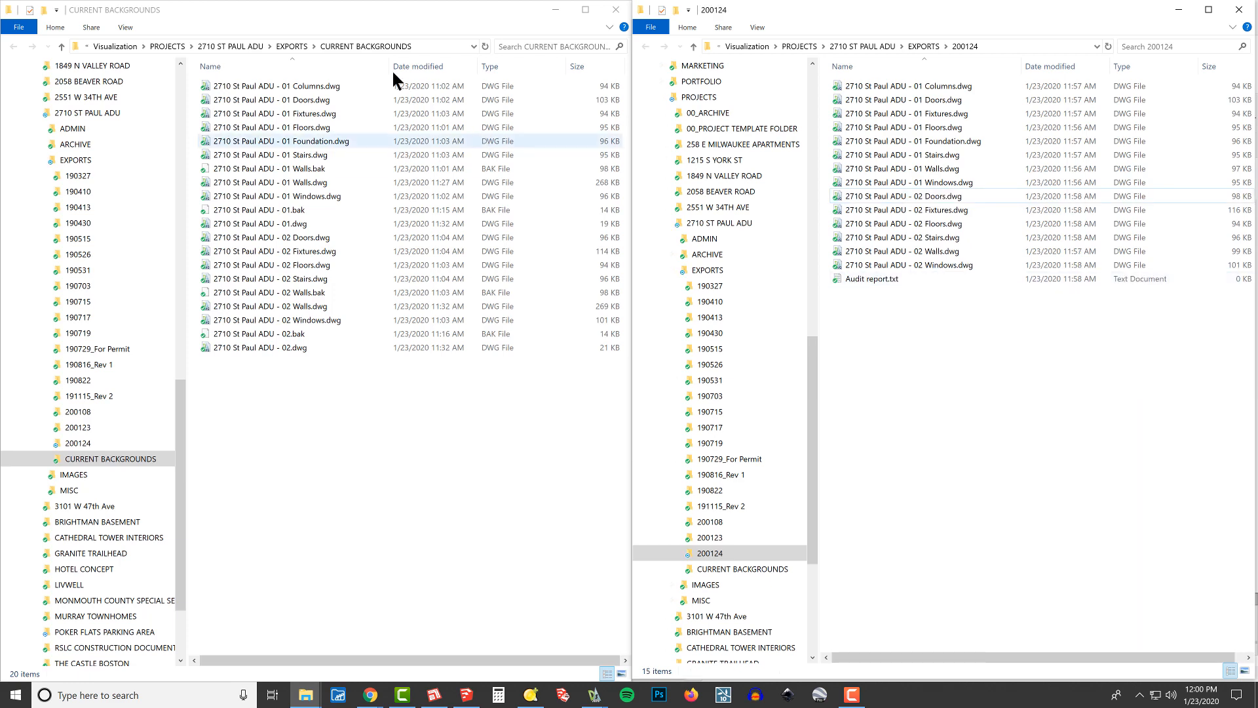
left_click(270, 169)
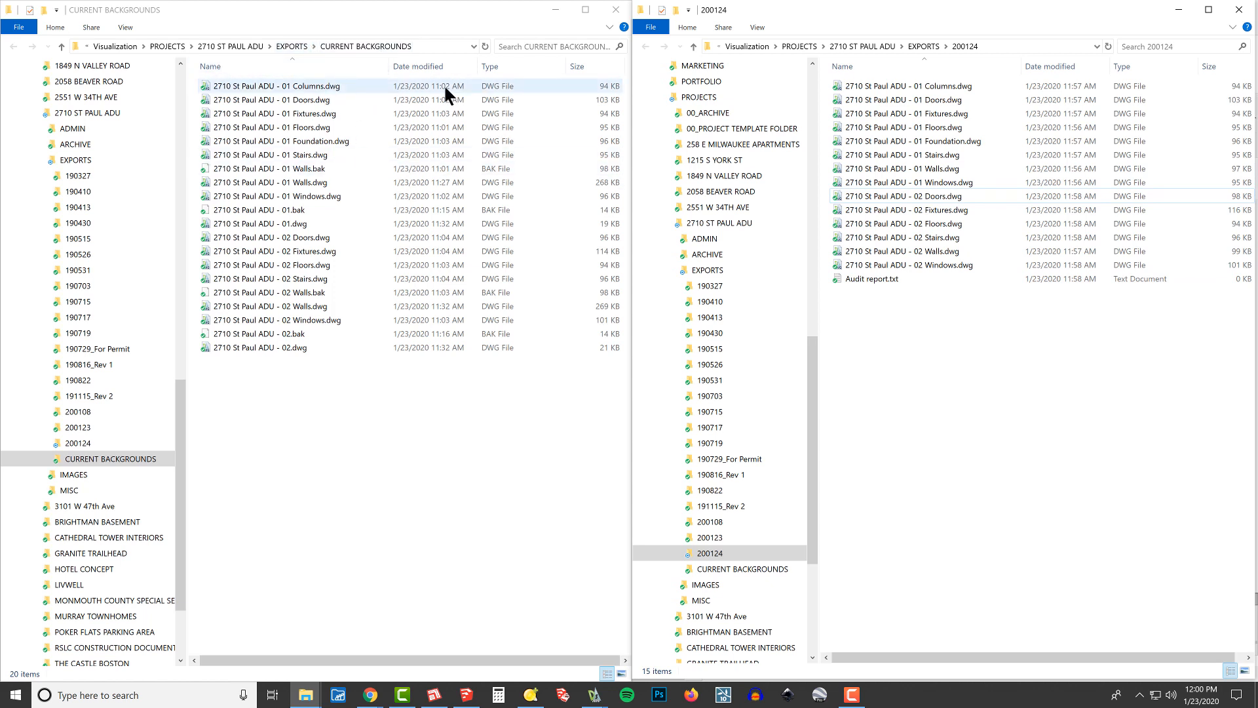
left_click(270, 278)
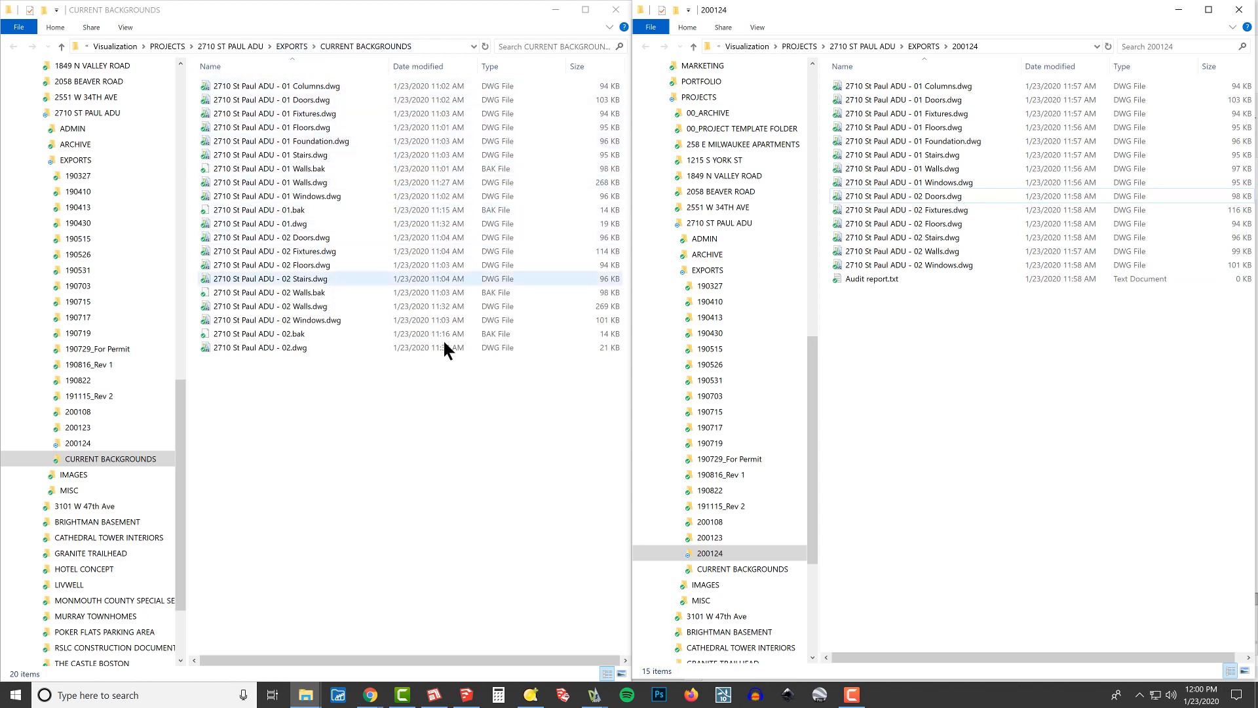
left_click(270, 155)
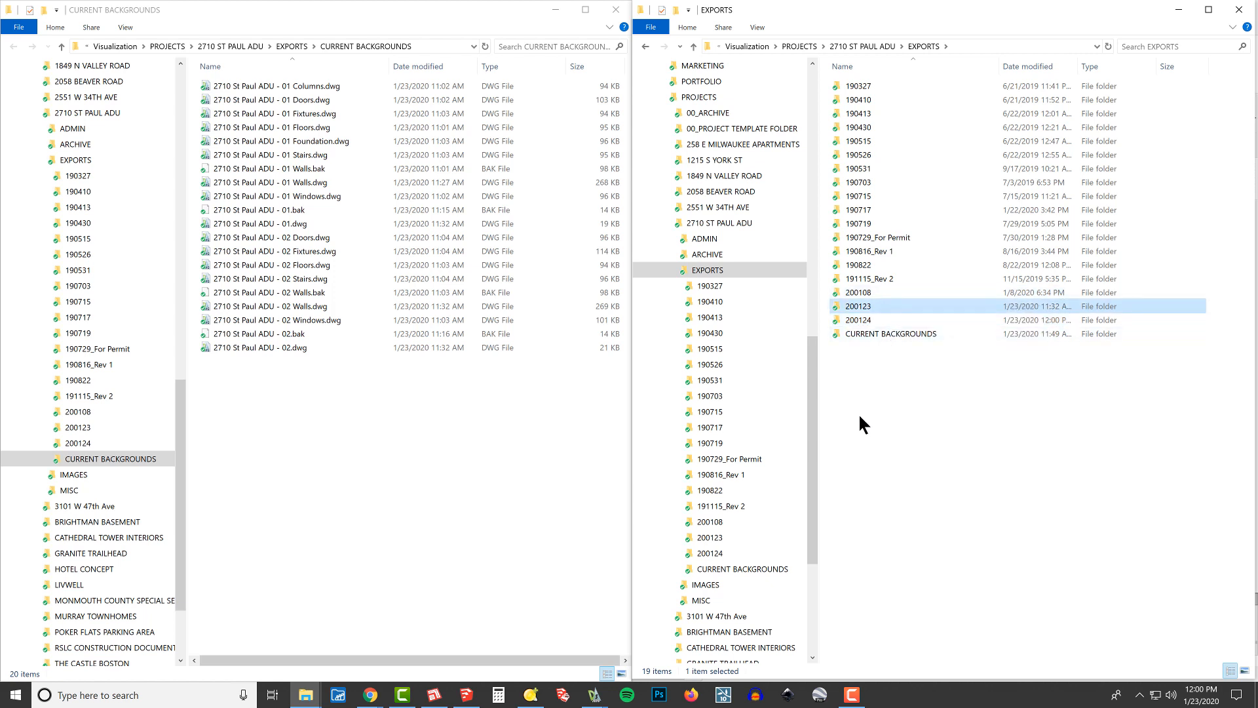
mouse_move(882, 348)
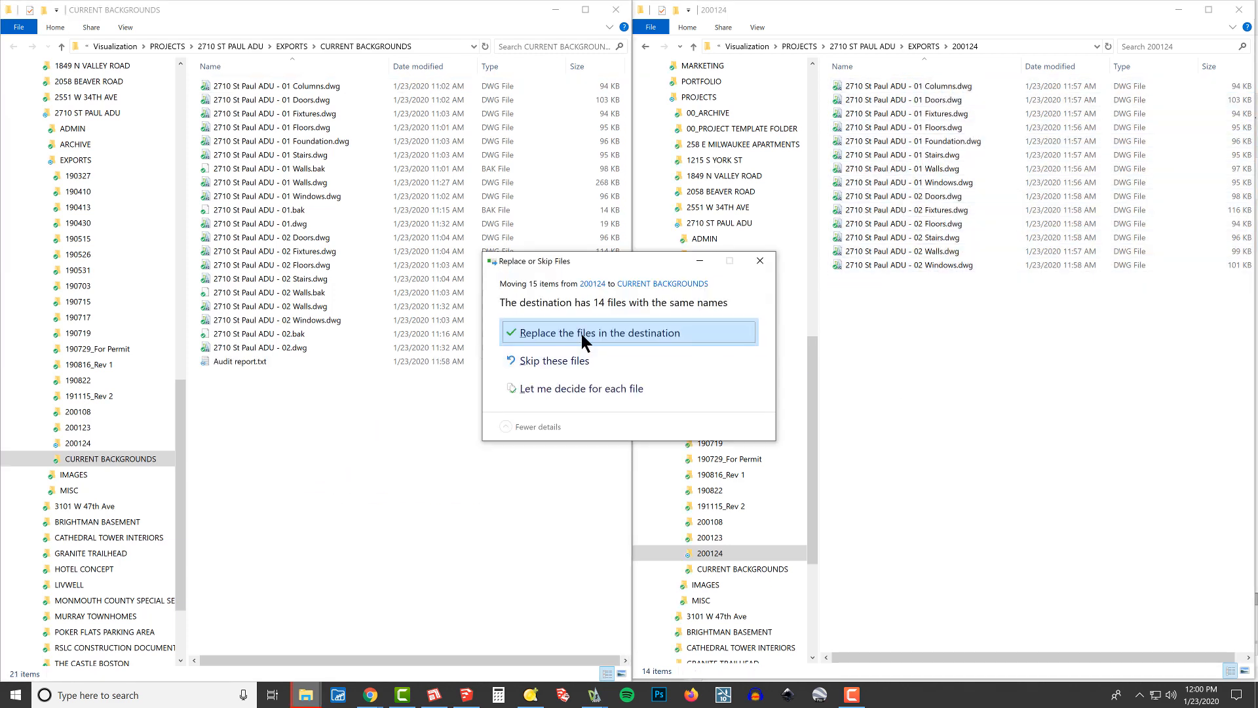
Paste the 200124 exports into CURRENT BACKGROUNDS, replacing the same-named drawings
left_click(595, 332)
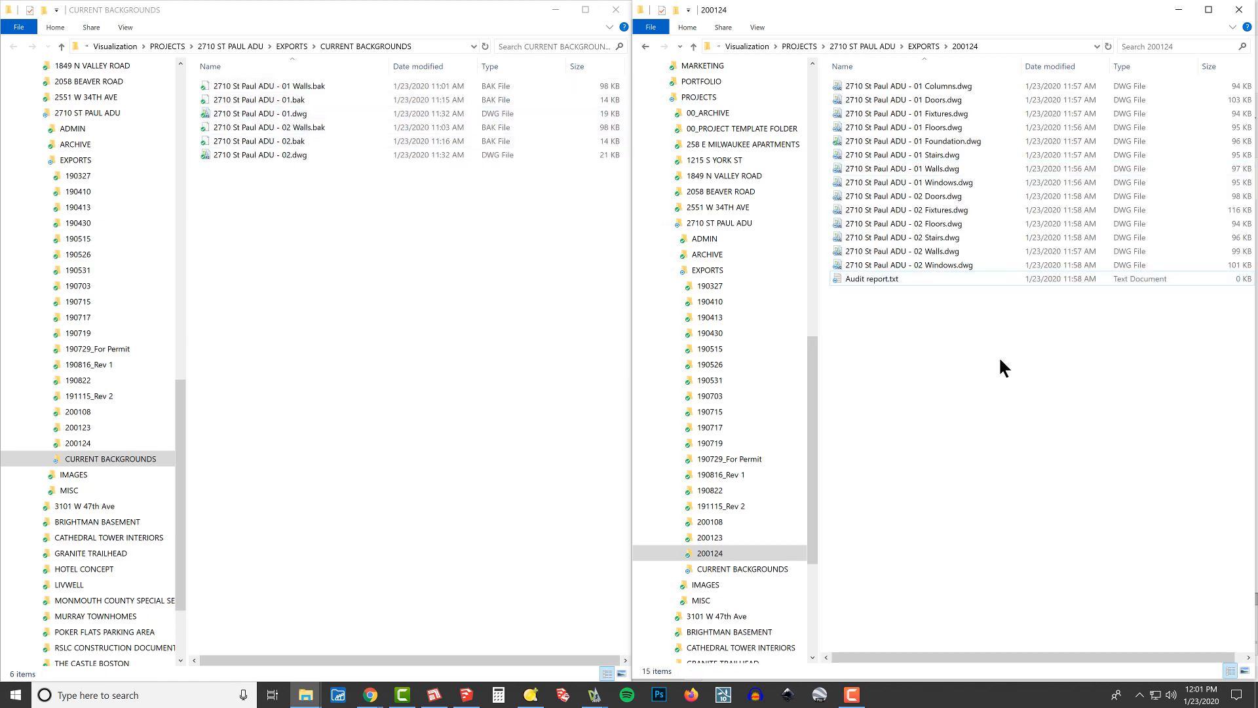
right_click(907, 87)
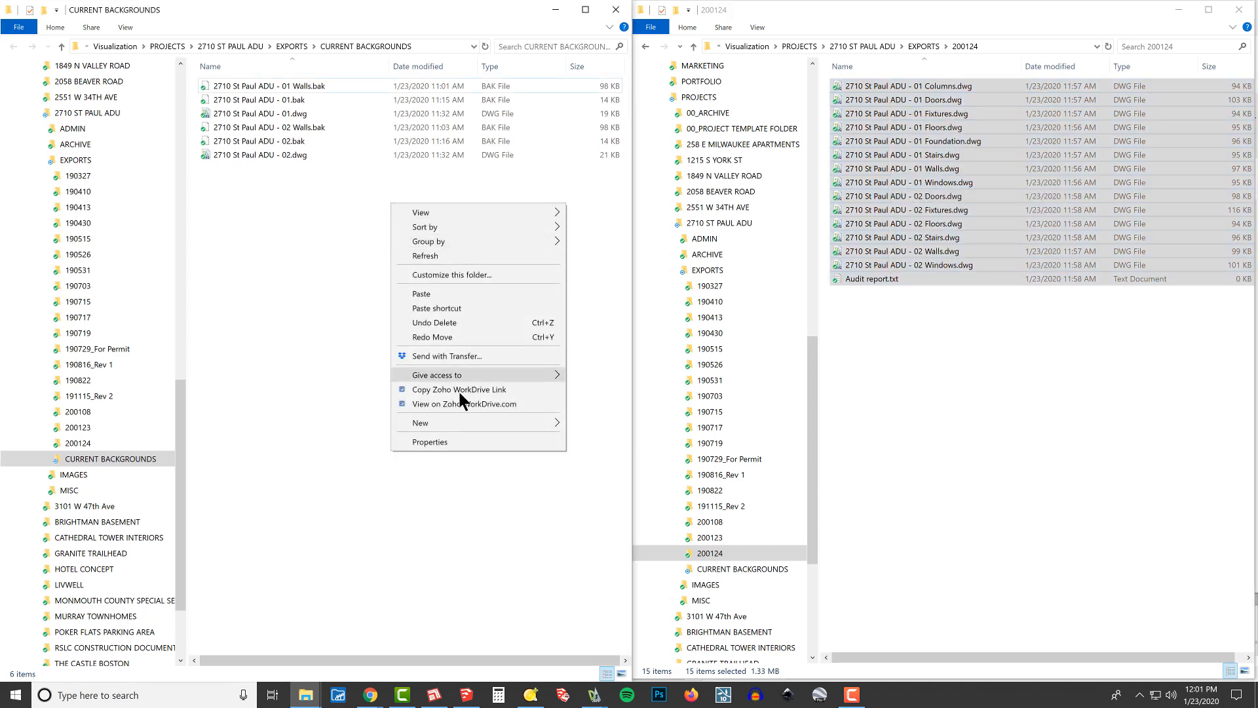
left_click(469, 304)
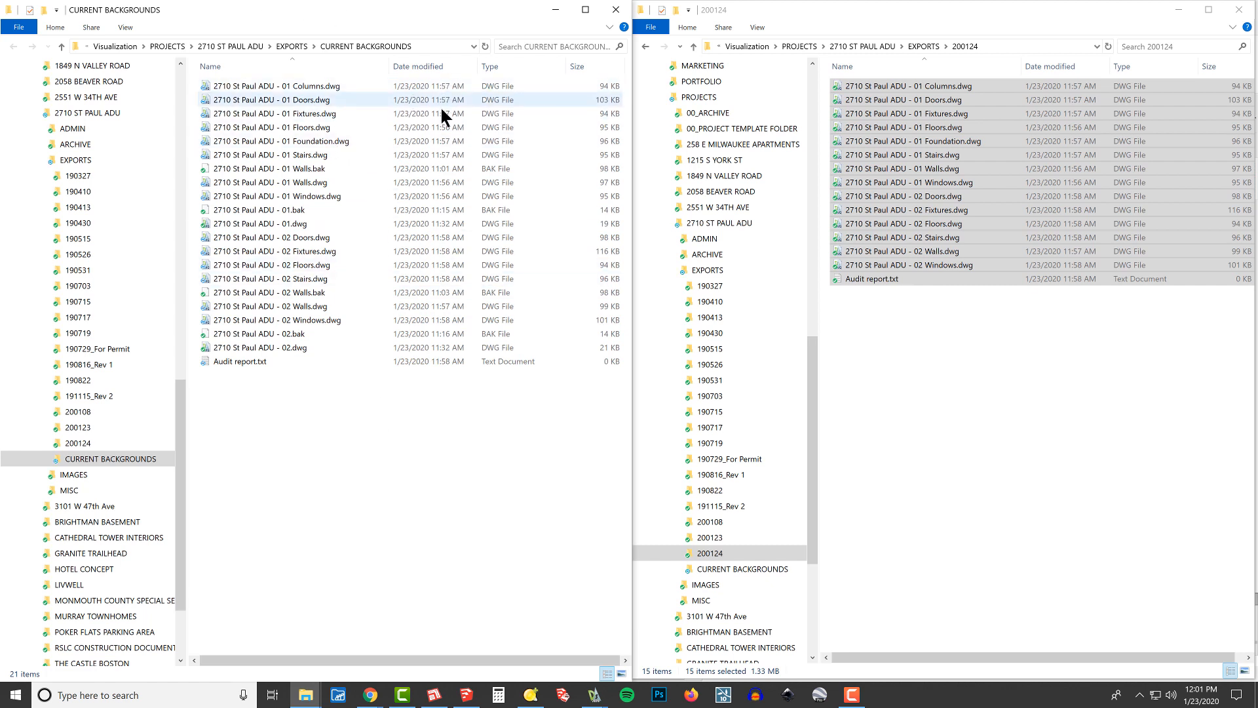
Delete the old .bak files and host drawings from CURRENT BACKGROUNDS, then return to DraftSight
left_click(269, 210)
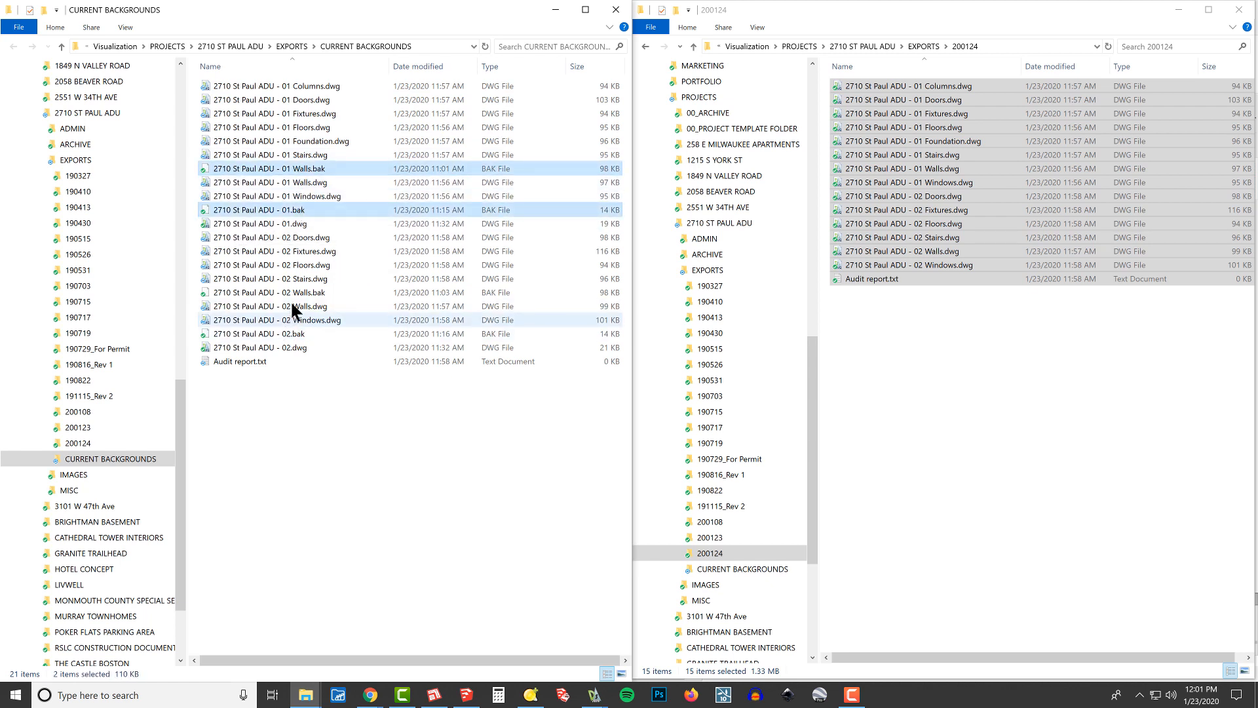
left_click(258, 333)
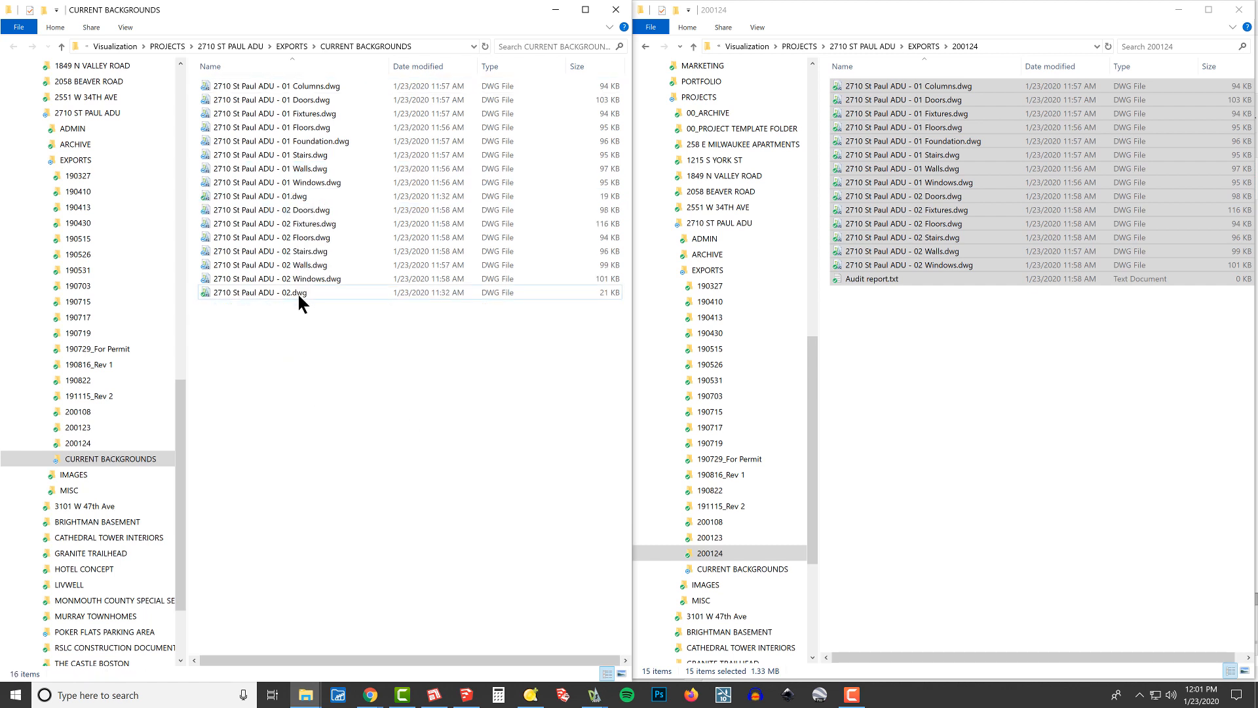
left_click(257, 195)
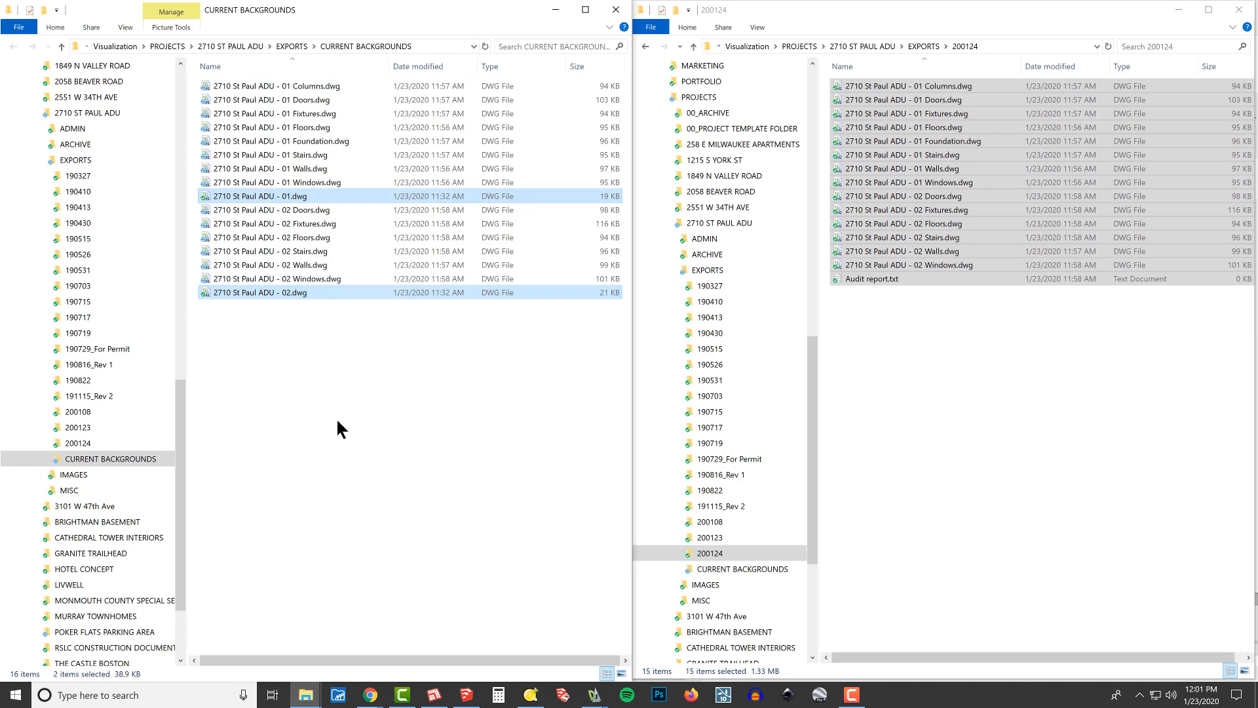
key("alt+tab")
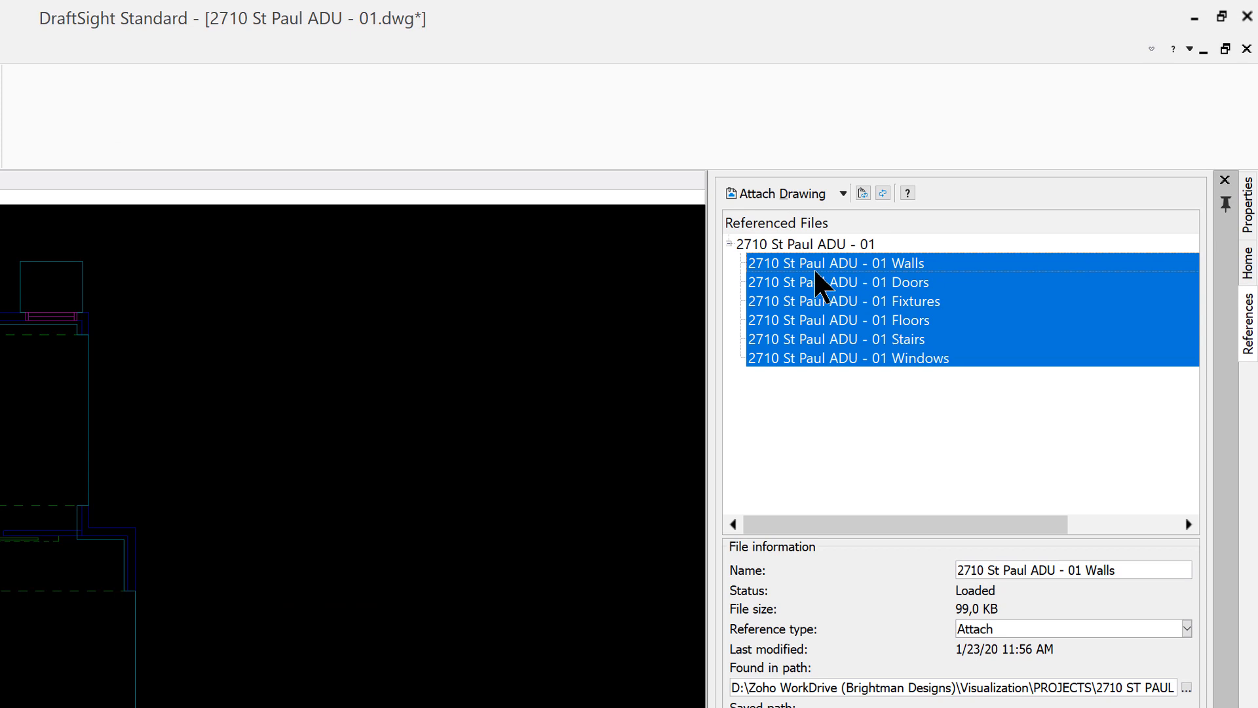
Reload the six level 01 xrefs from the References palette, then bring up the level 02 drawing
right_click(818, 284)
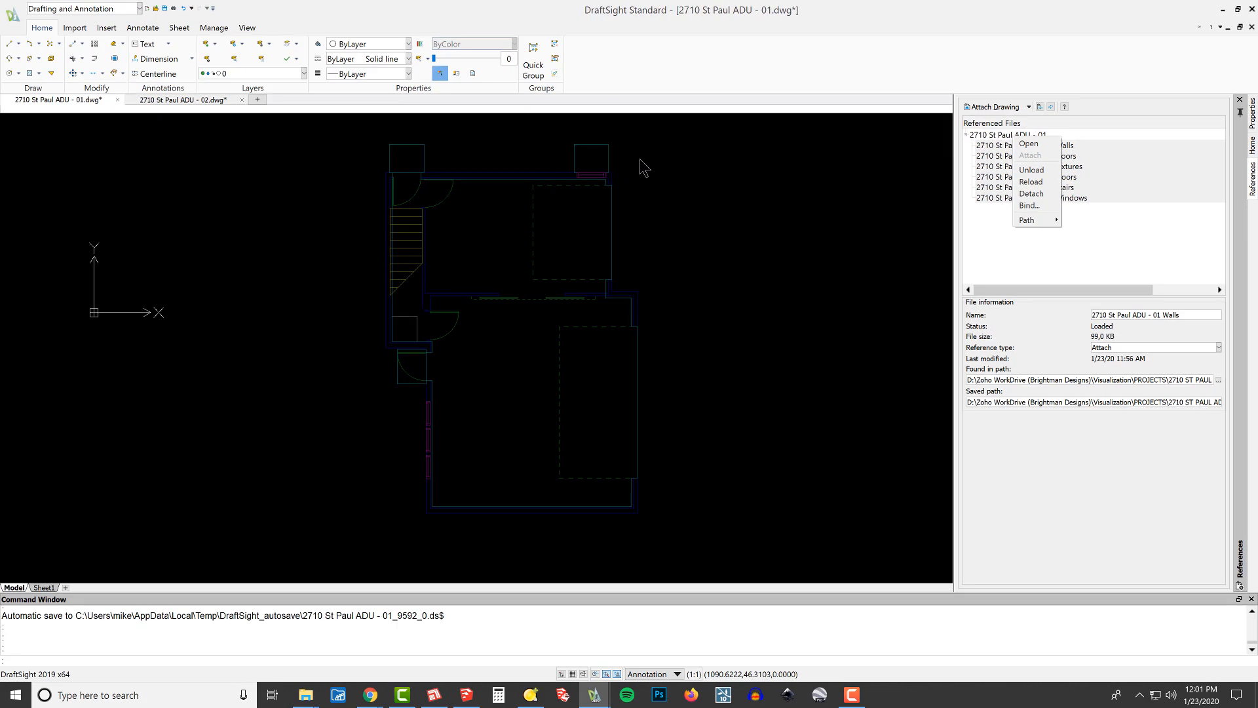
mouse_move(1034, 181)
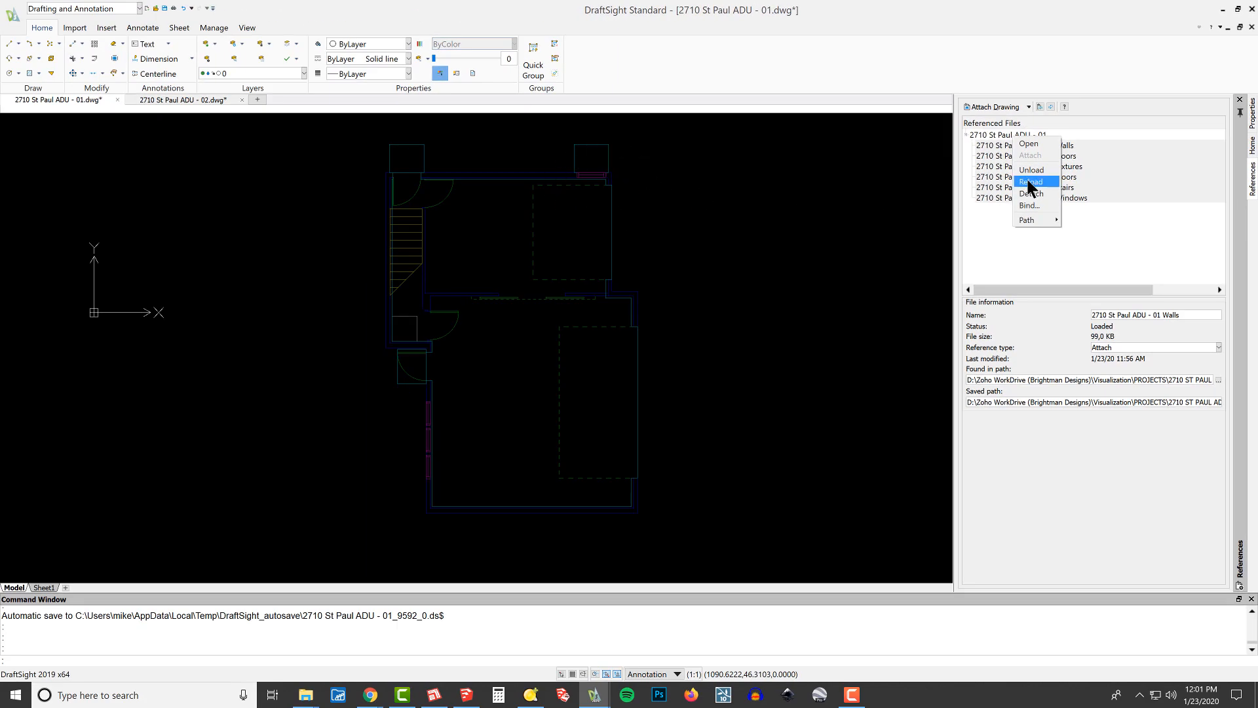
left_click(1031, 181)
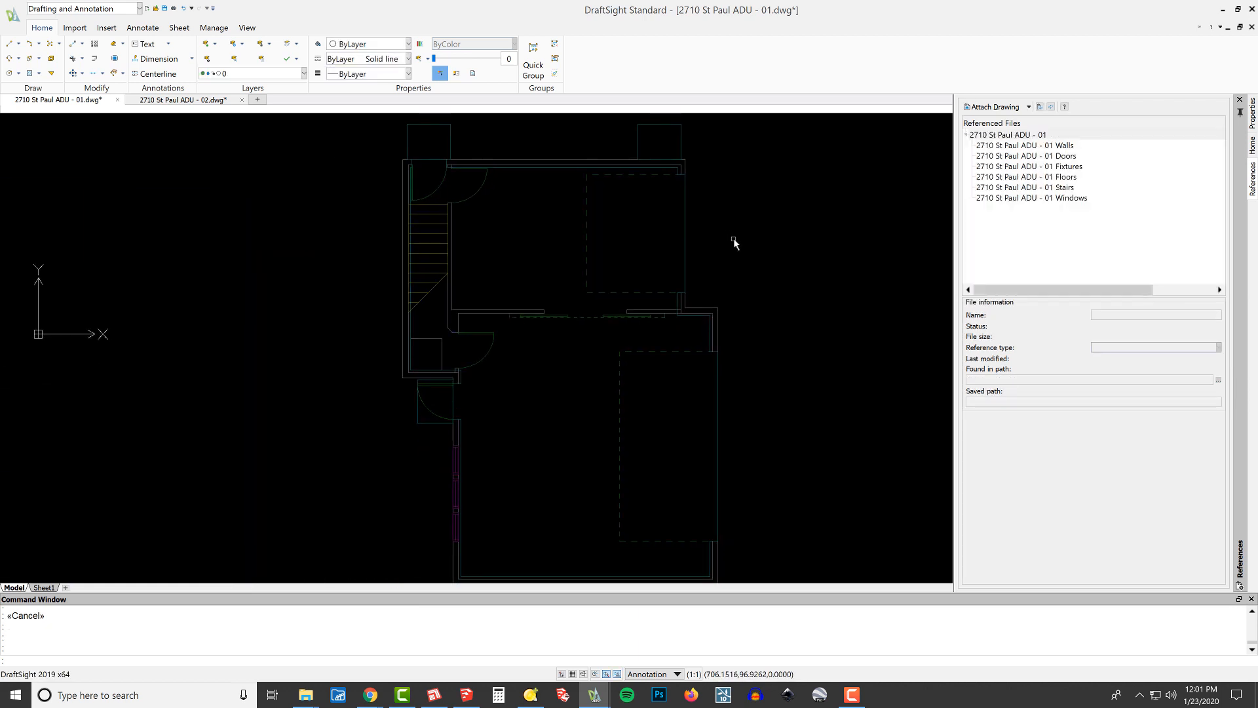
left_click(183, 99)
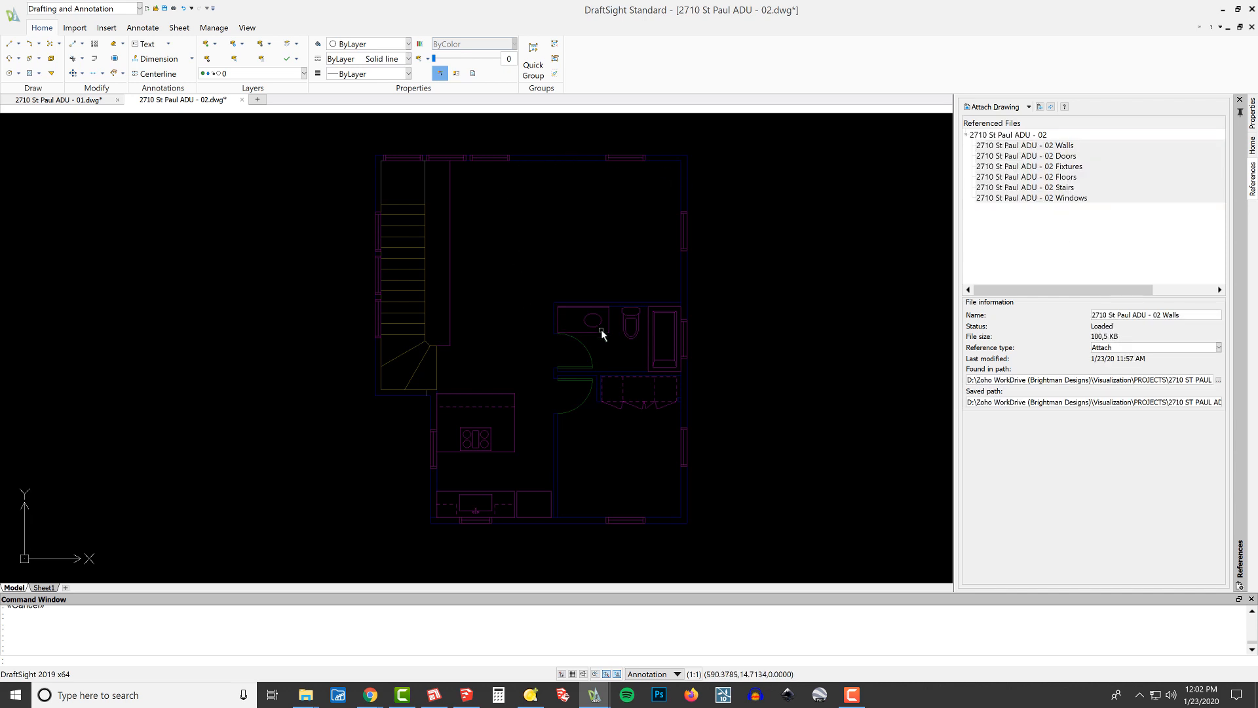
Reload the level 02 xrefs from the References palette so 02.dwg shows the updated plans
right_click(1026, 177)
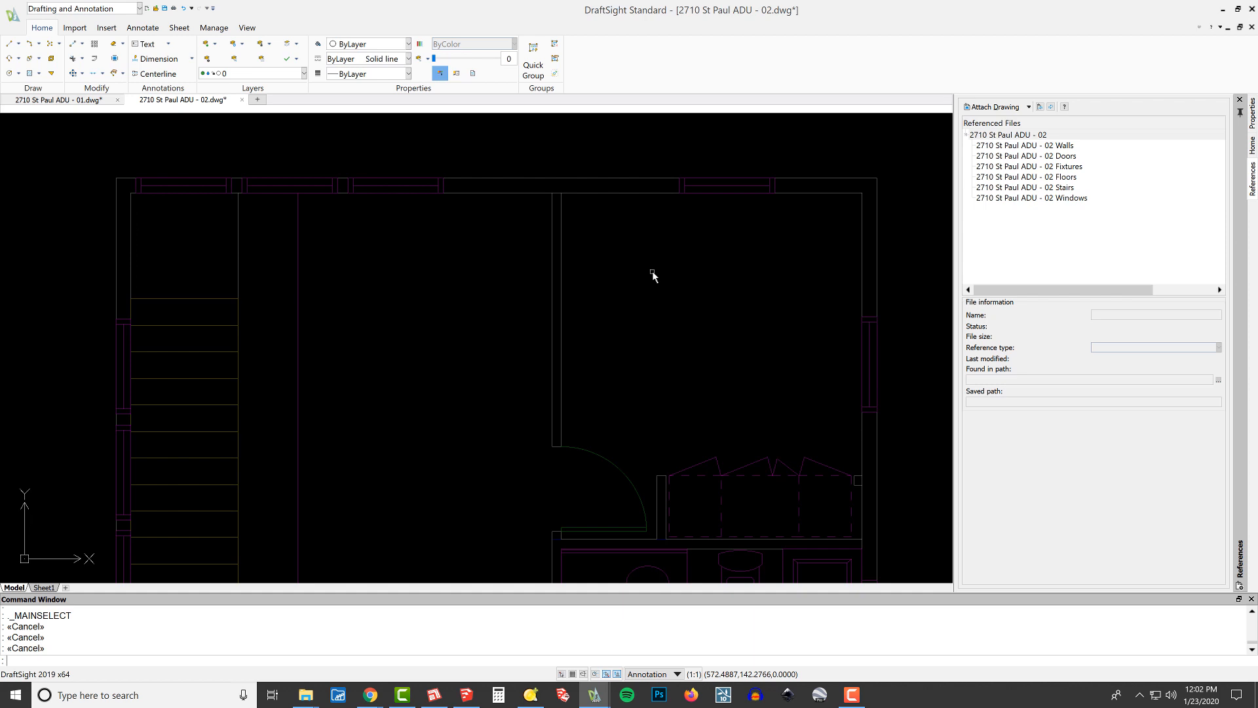
mouse_move(639, 202)
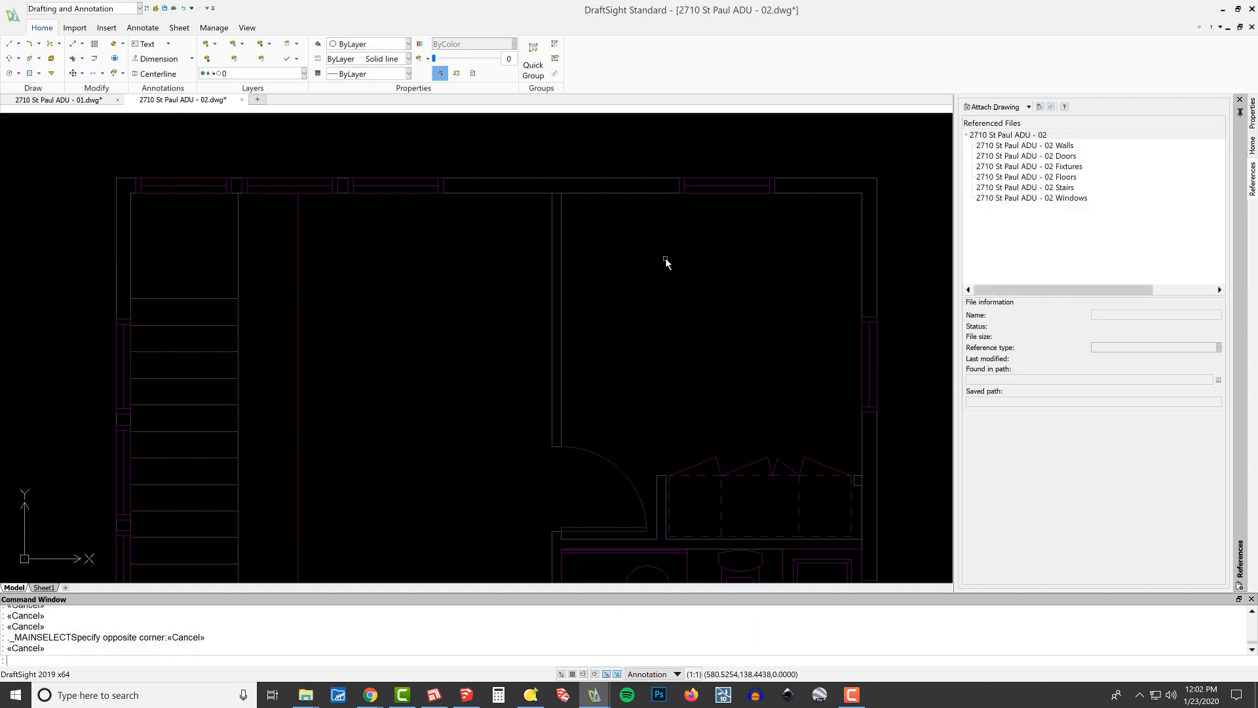
mouse_move(676, 258)
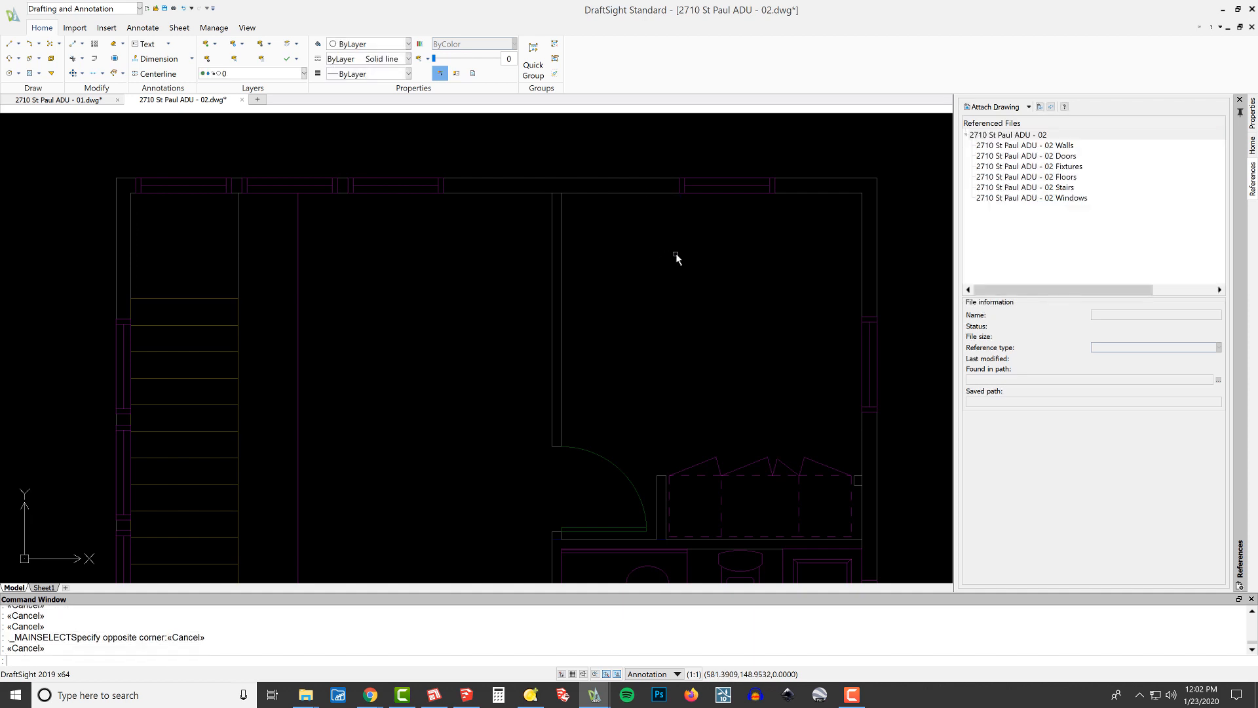